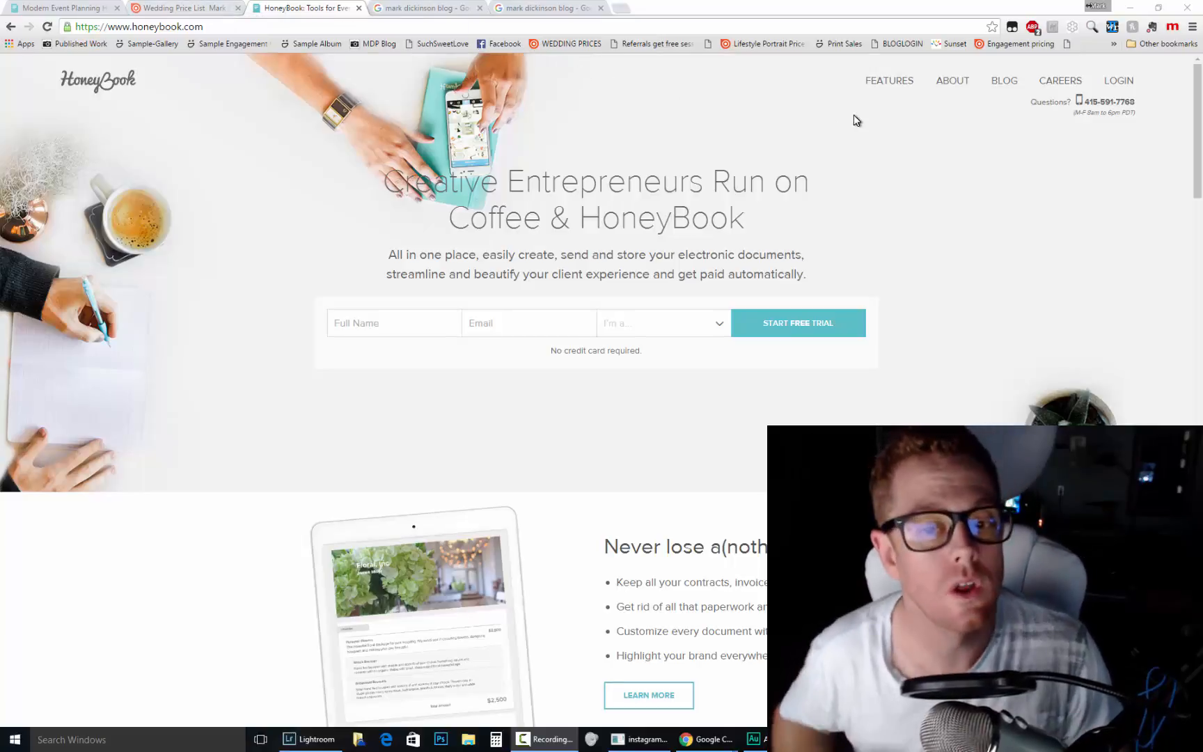
mouse_move(1076, 259)
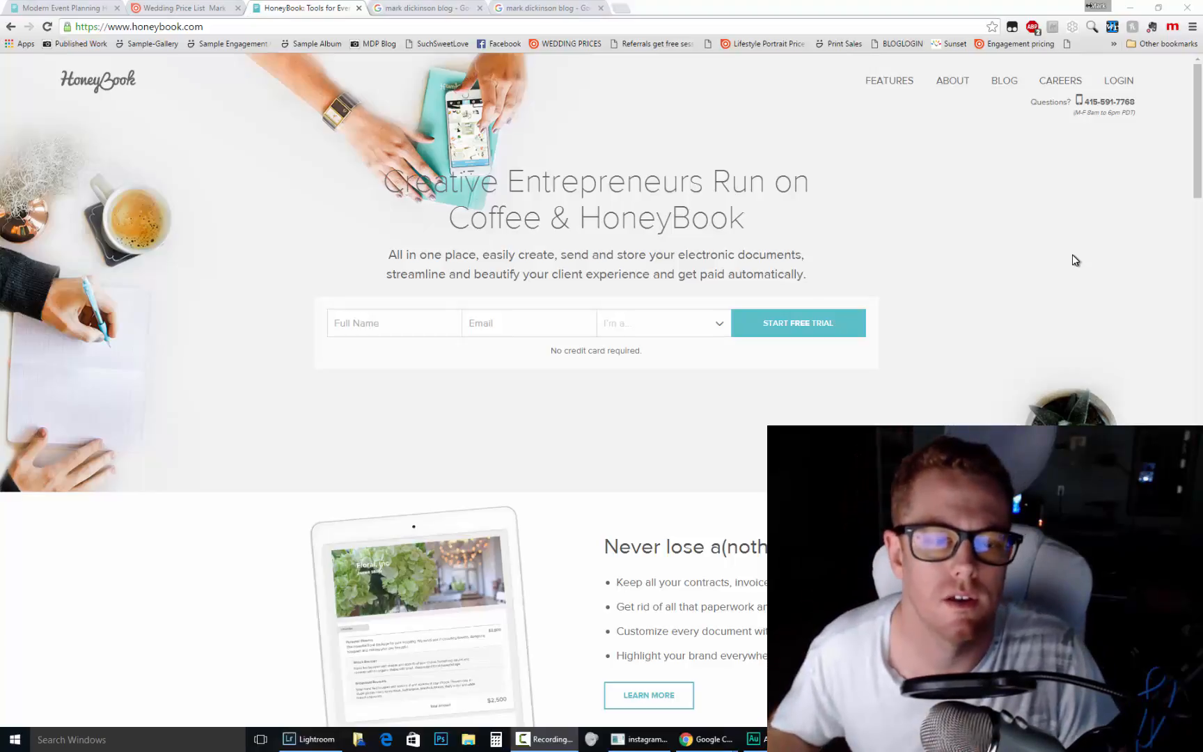
mouse_move(1041, 266)
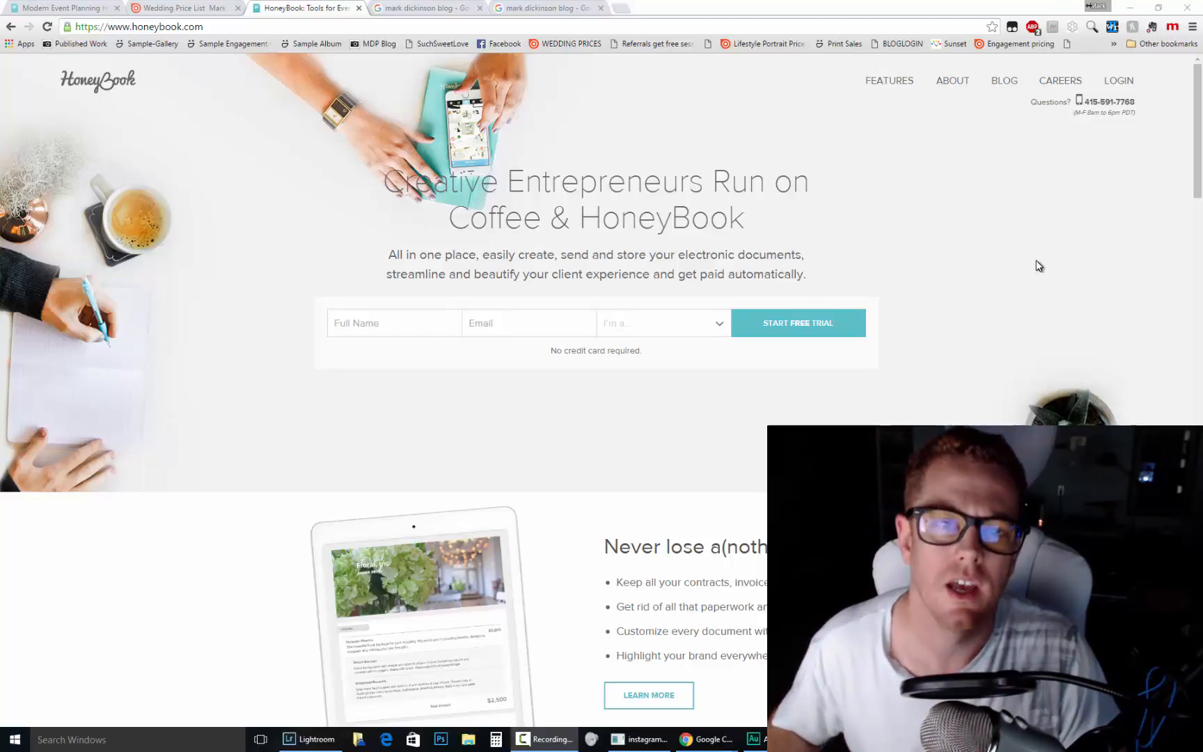
mouse_move(999, 256)
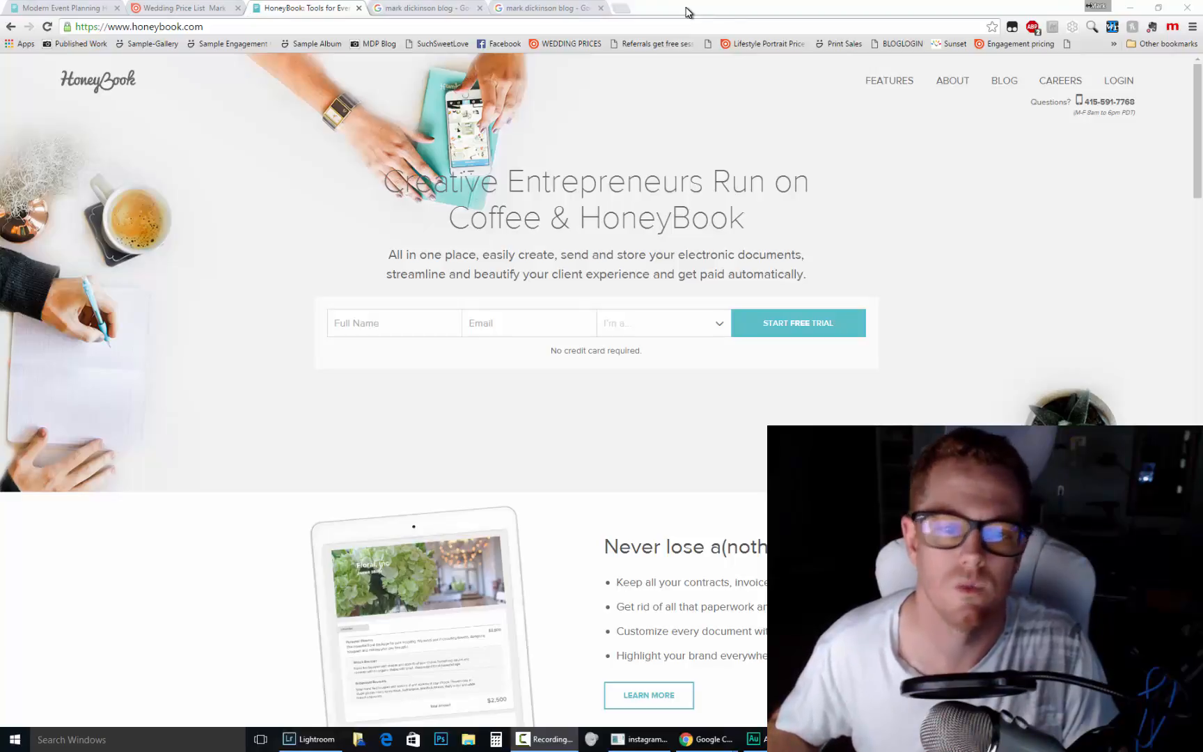
mouse_move(986, 287)
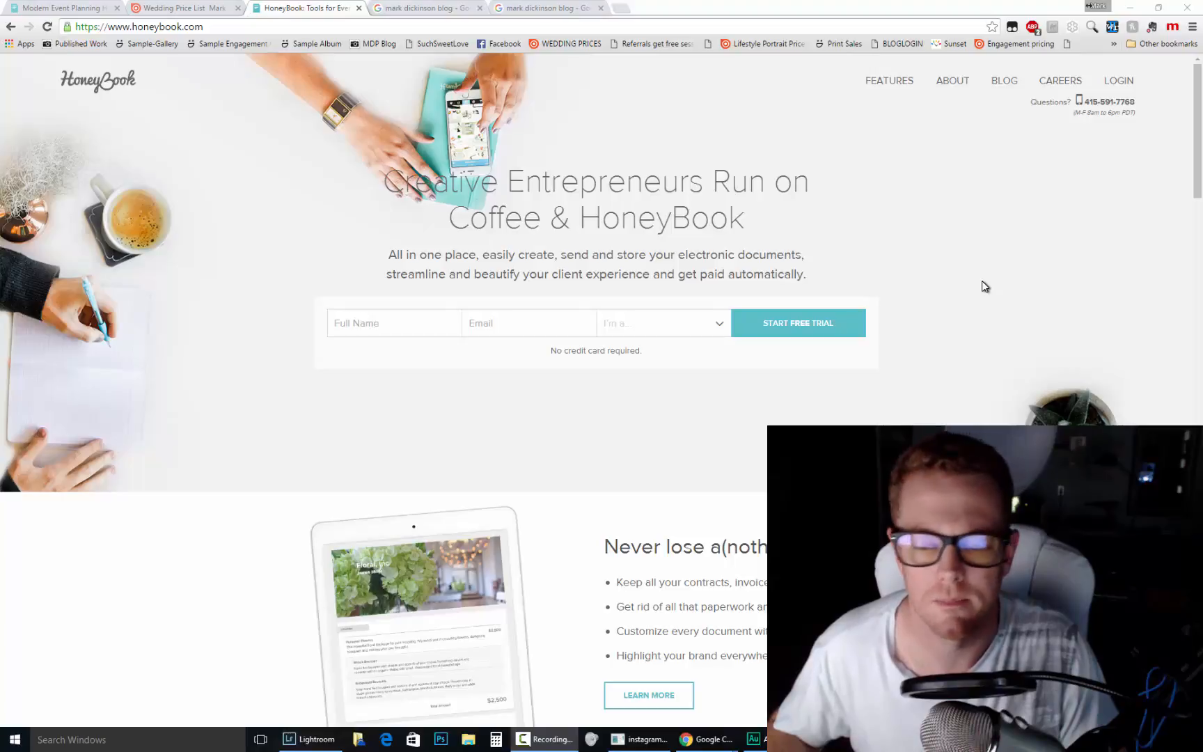
mouse_move(1003, 302)
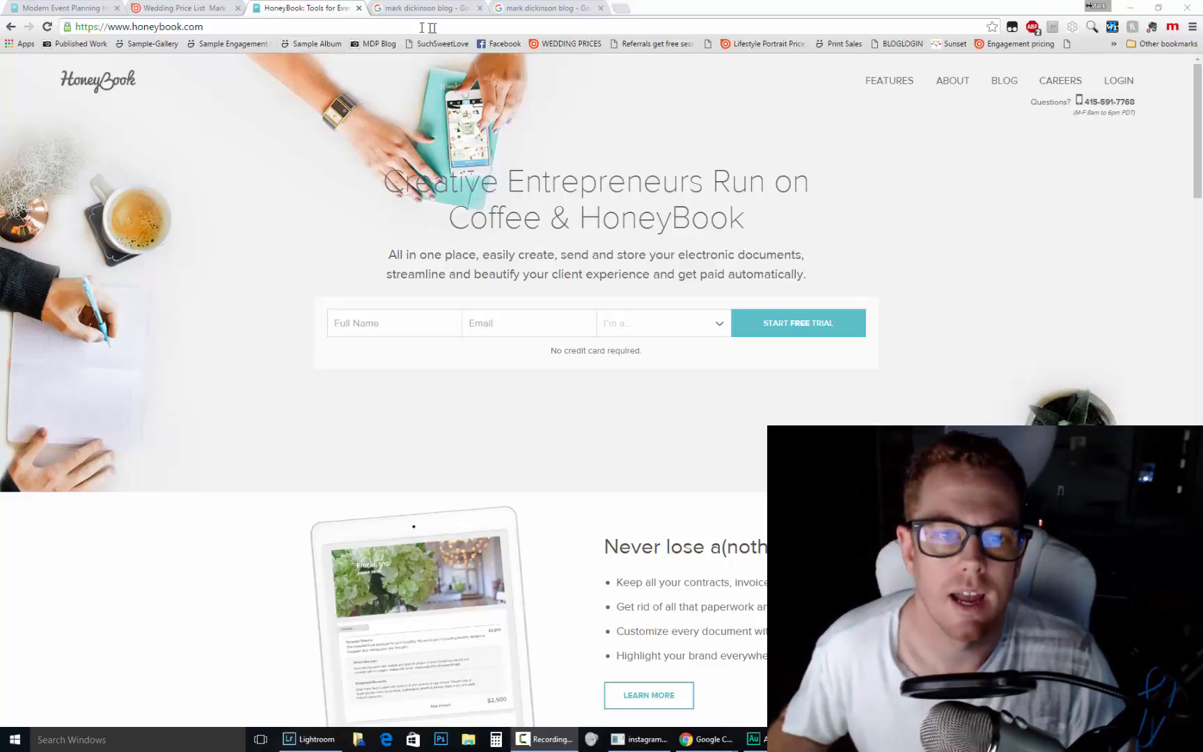
mouse_move(648, 296)
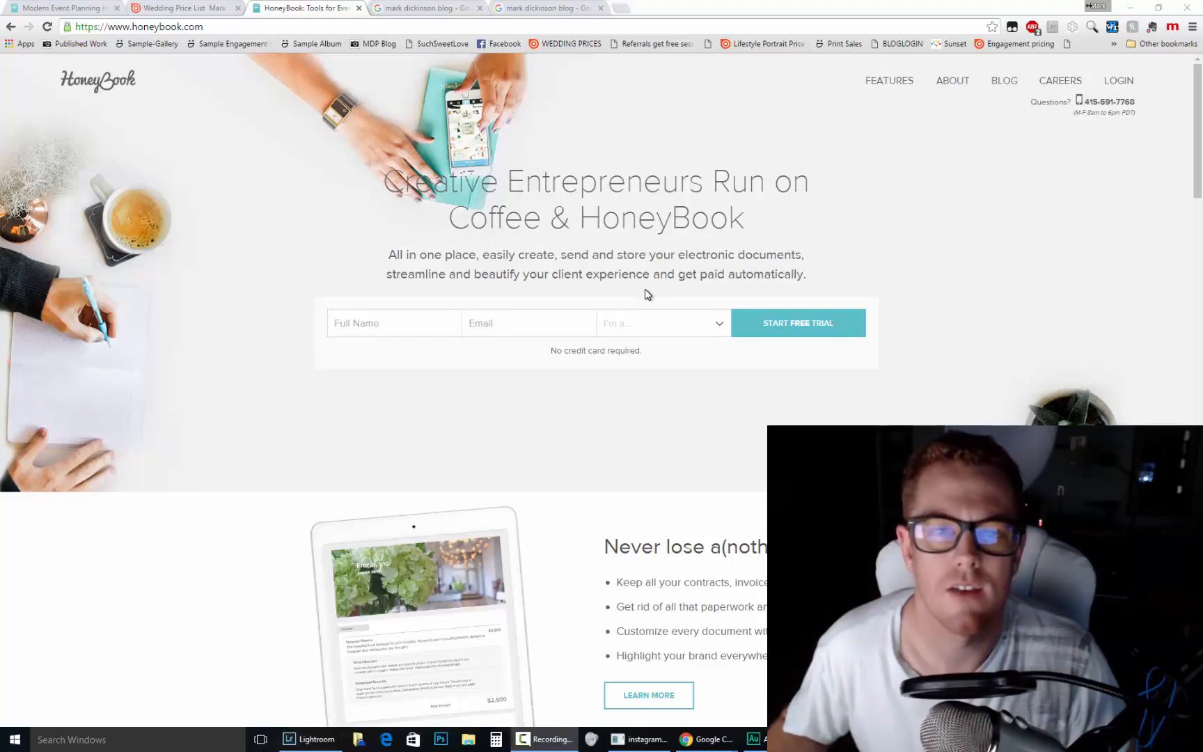
mouse_move(649, 284)
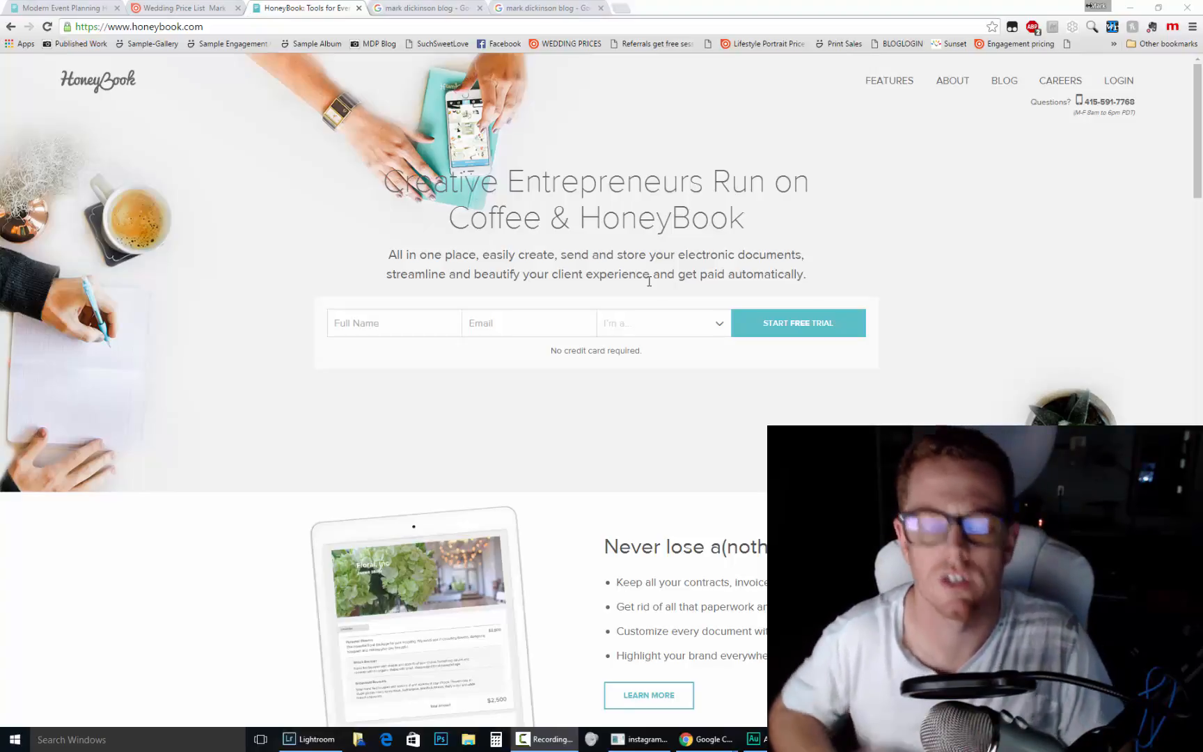
mouse_move(640, 301)
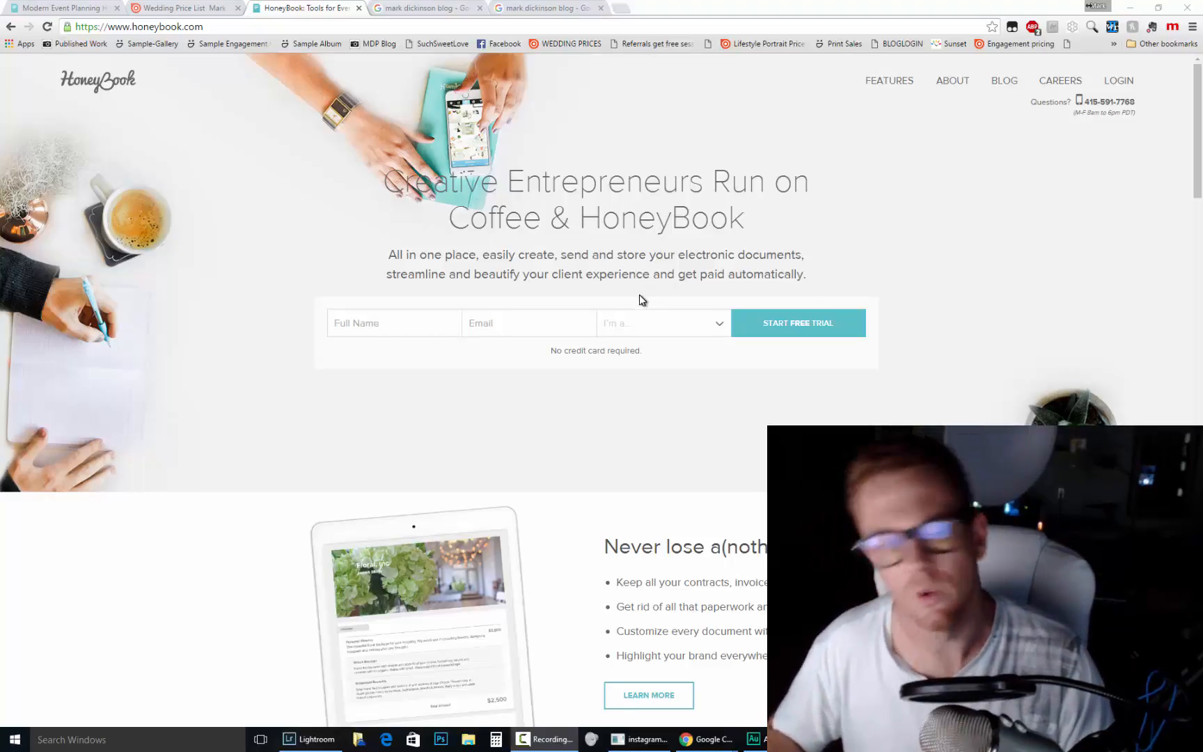
mouse_move(315, 9)
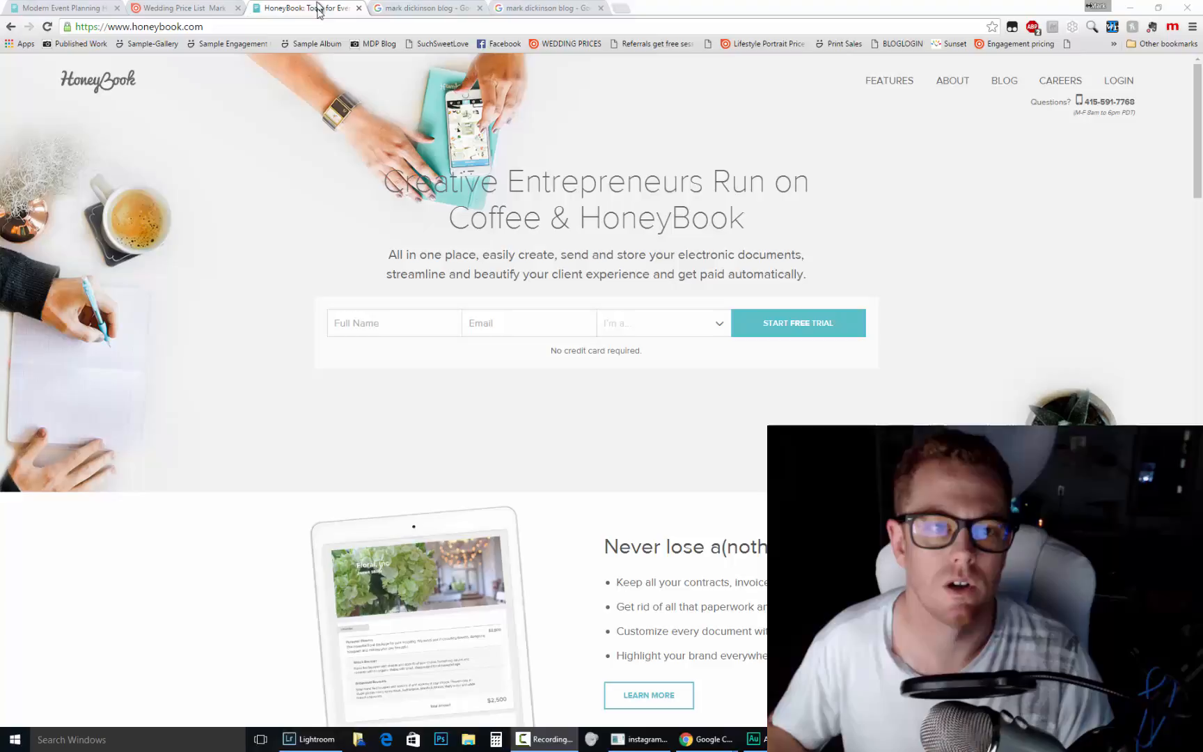
mouse_move(306, 8)
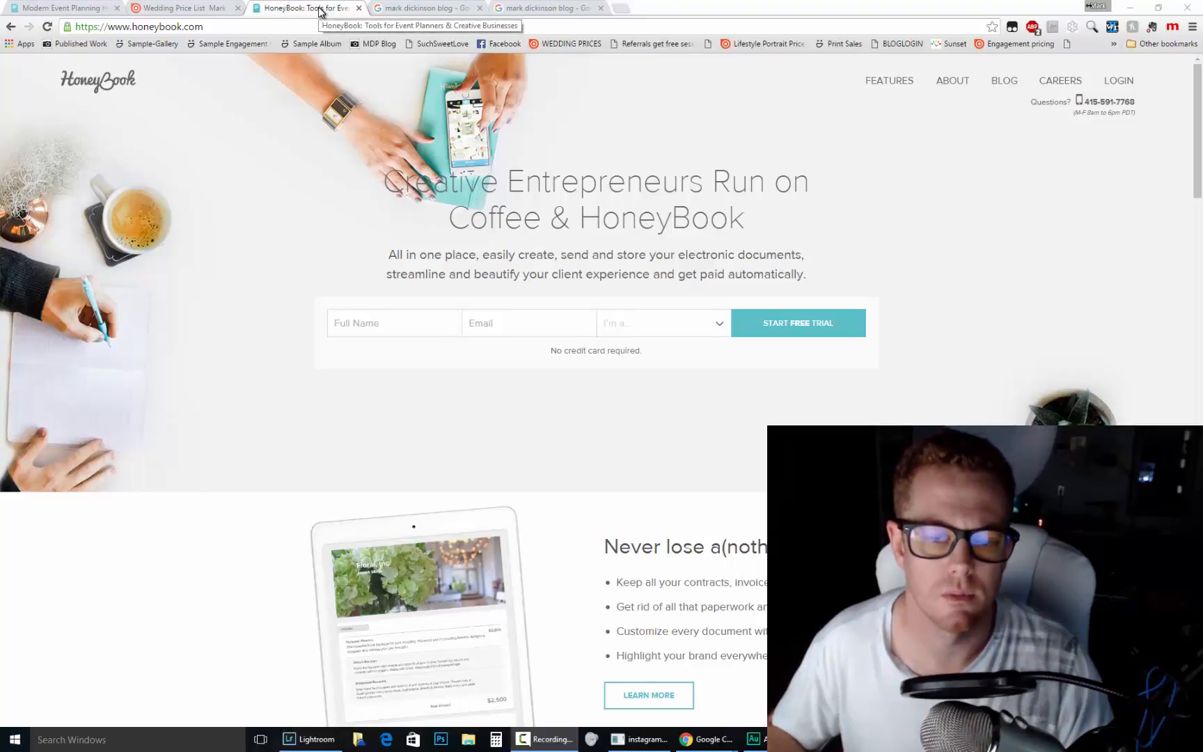
mouse_move(299, 15)
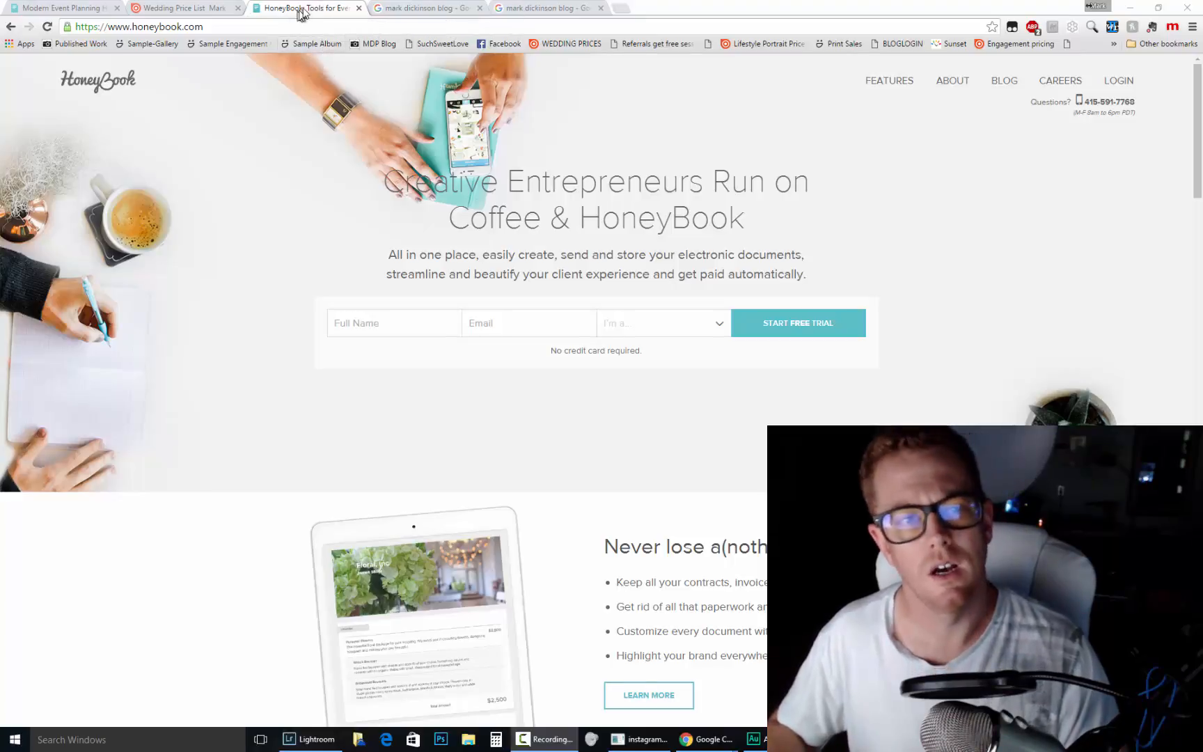
mouse_move(306, 8)
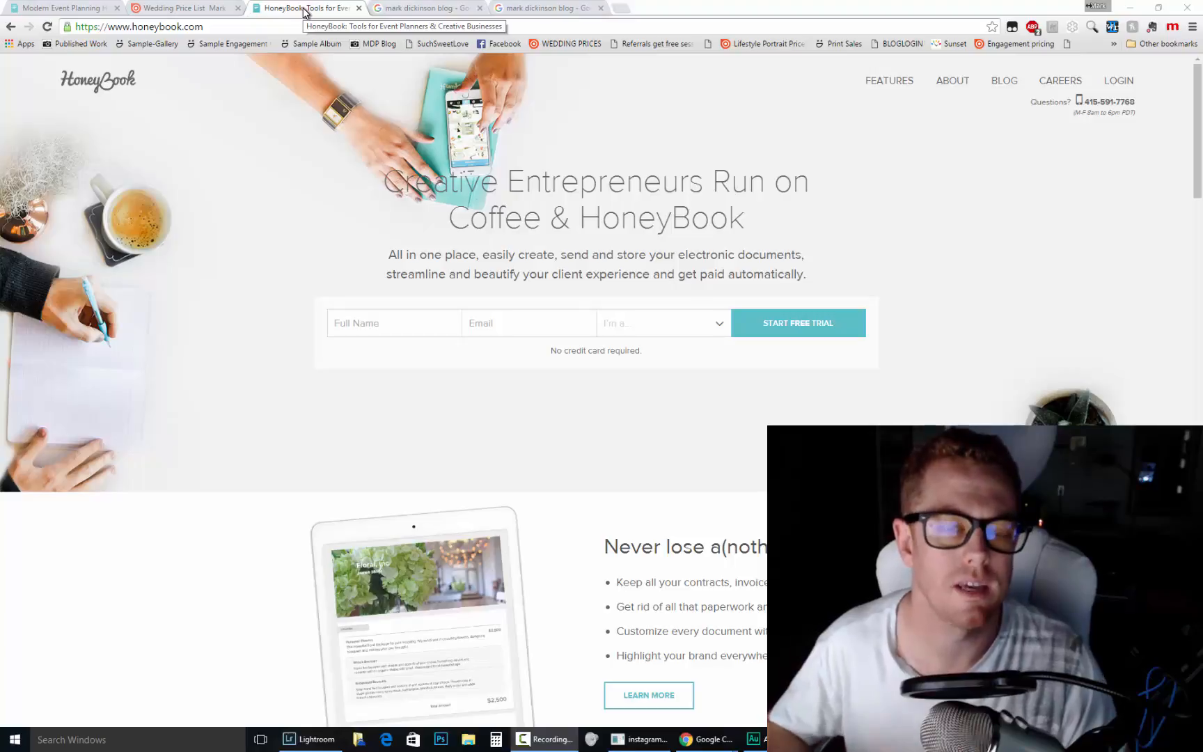
mouse_move(374, 25)
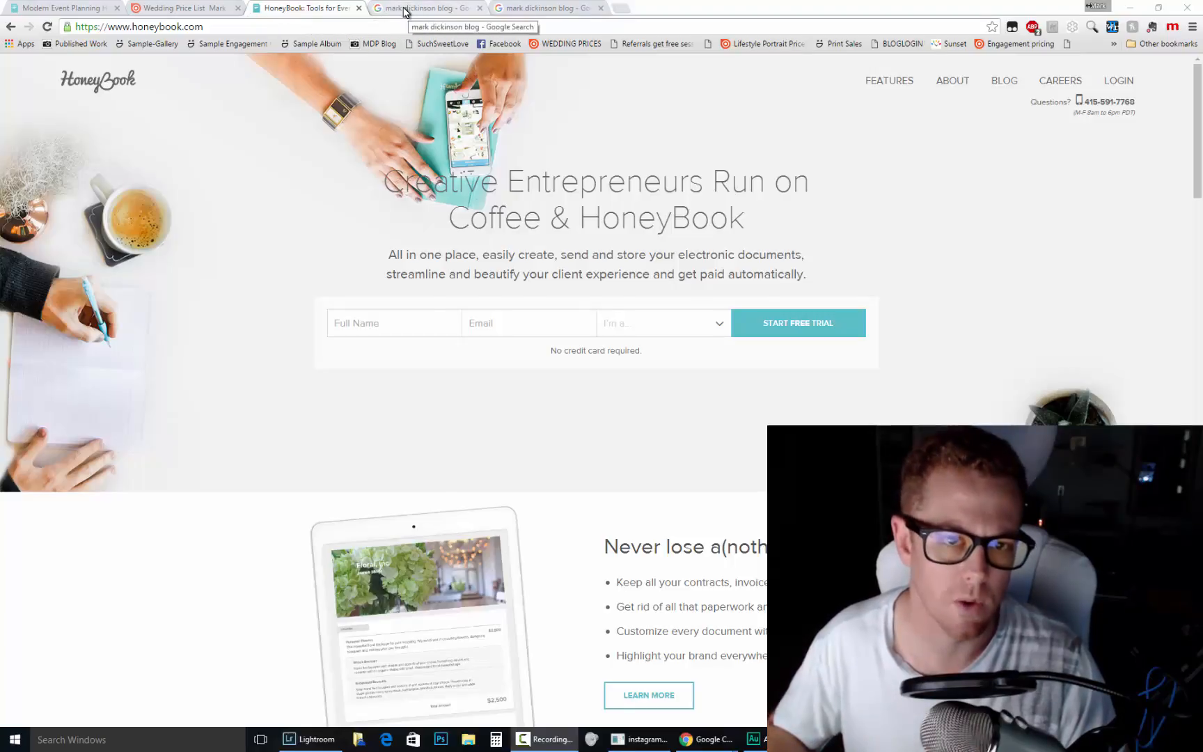
Browse the site-restricted Google results for the photographer's blog and return to the original search
left_click(426, 8)
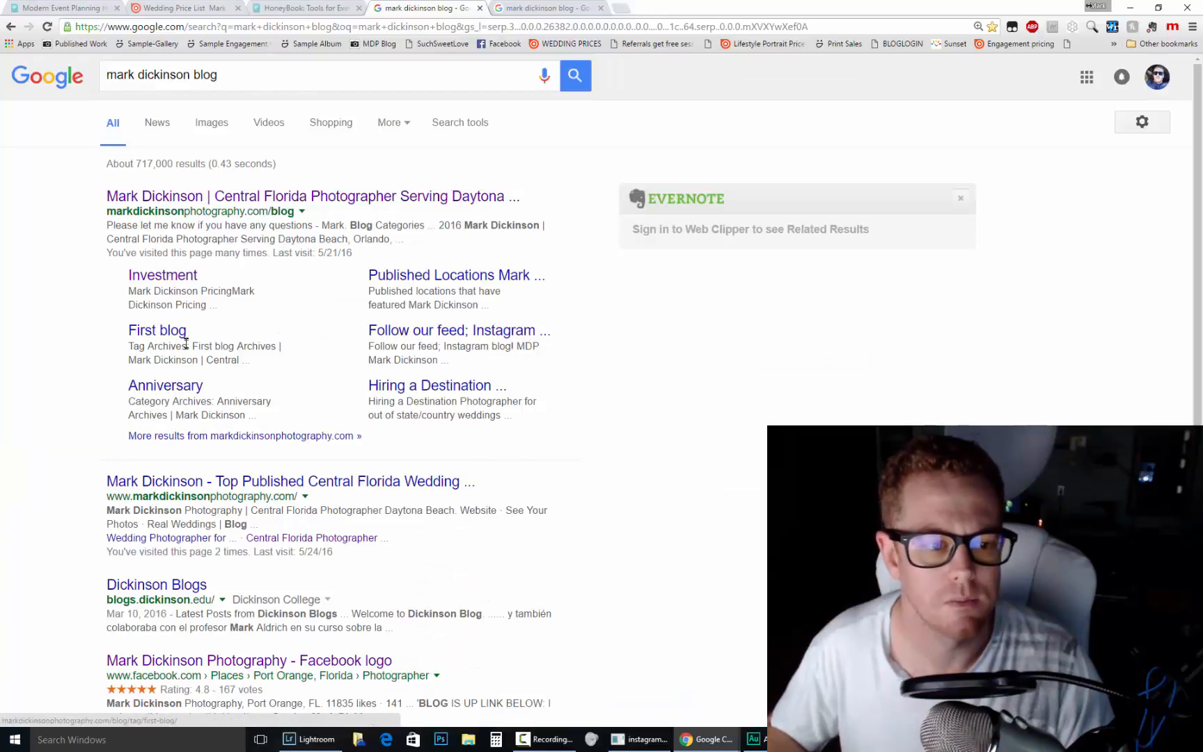
mouse_move(443, 371)
type("site:markdickinsonphotography.com ")
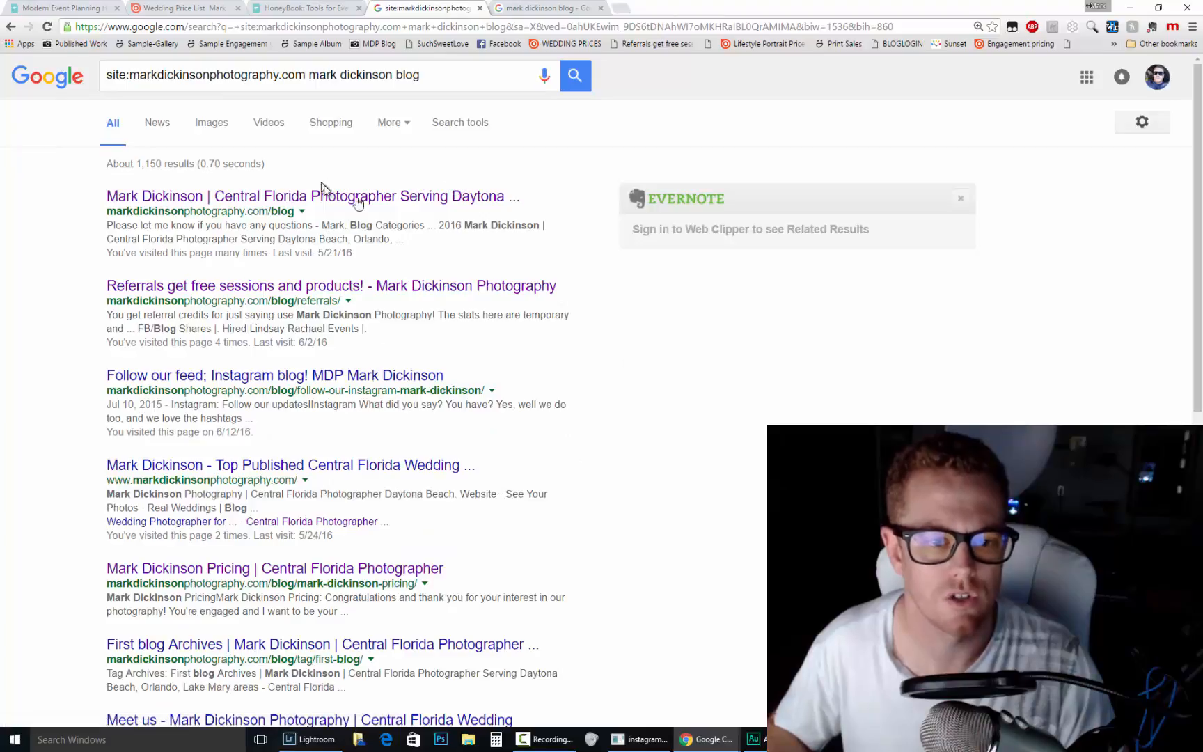
mouse_move(347, 313)
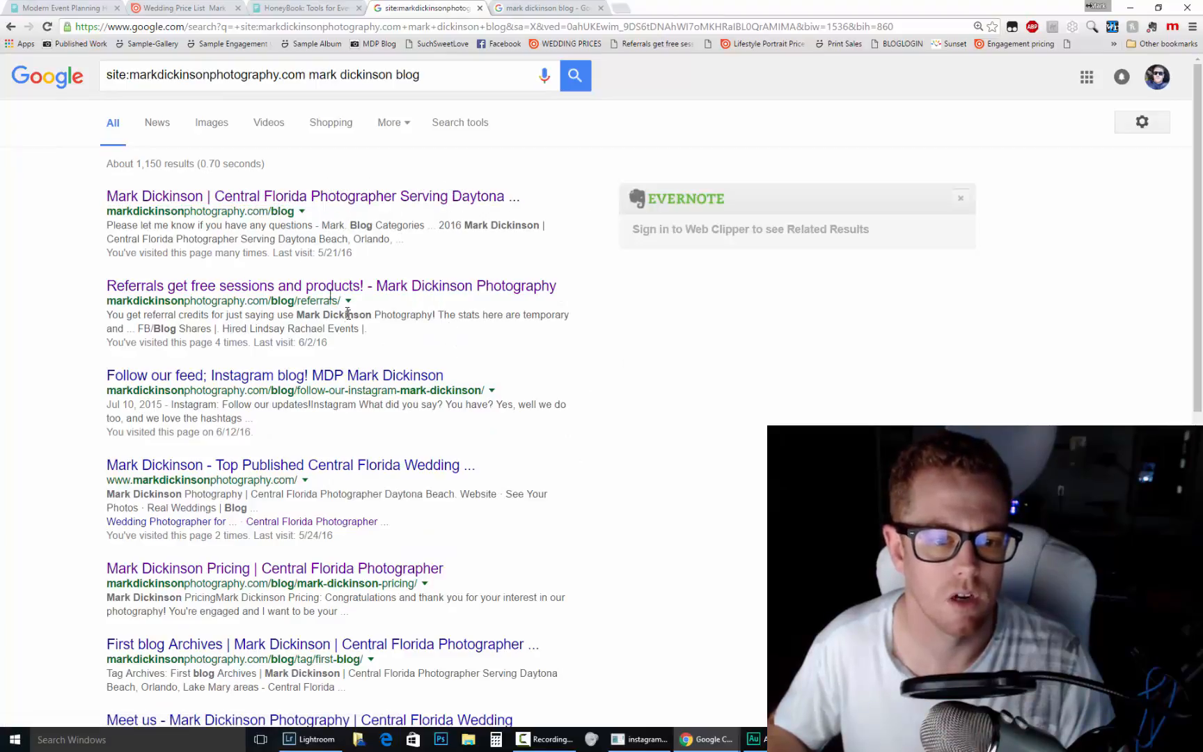
scroll("down", 3)
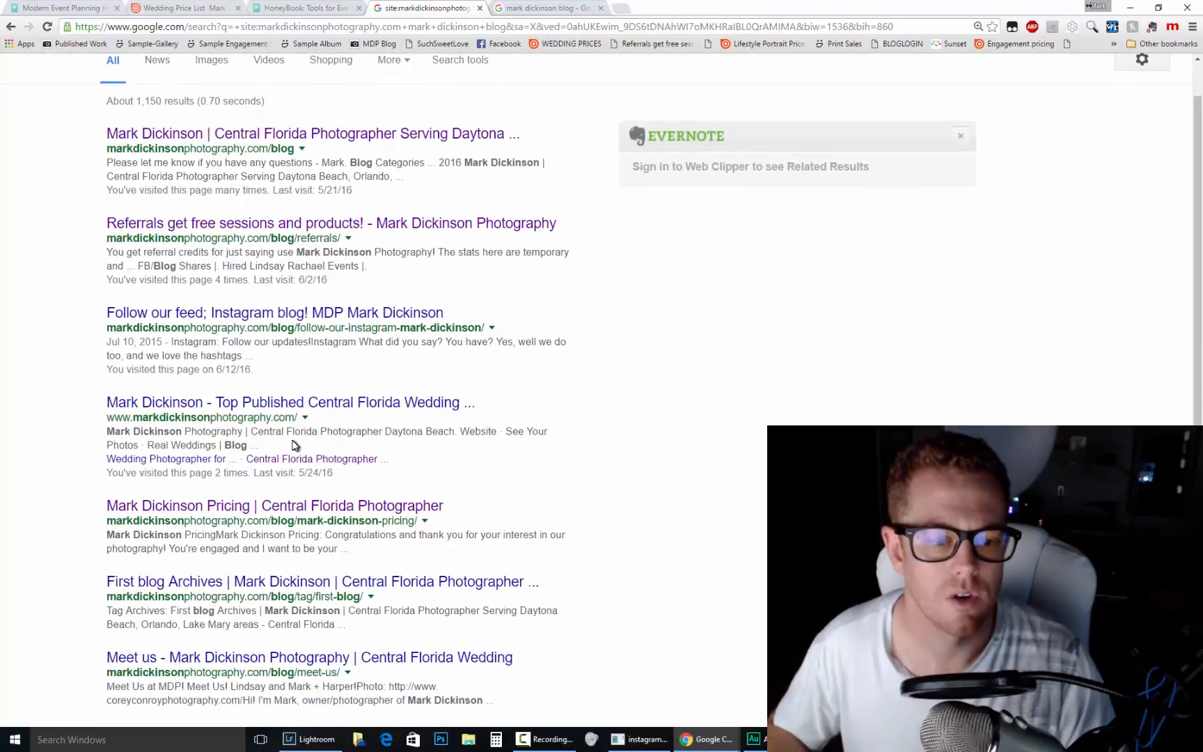
scroll("down", 3)
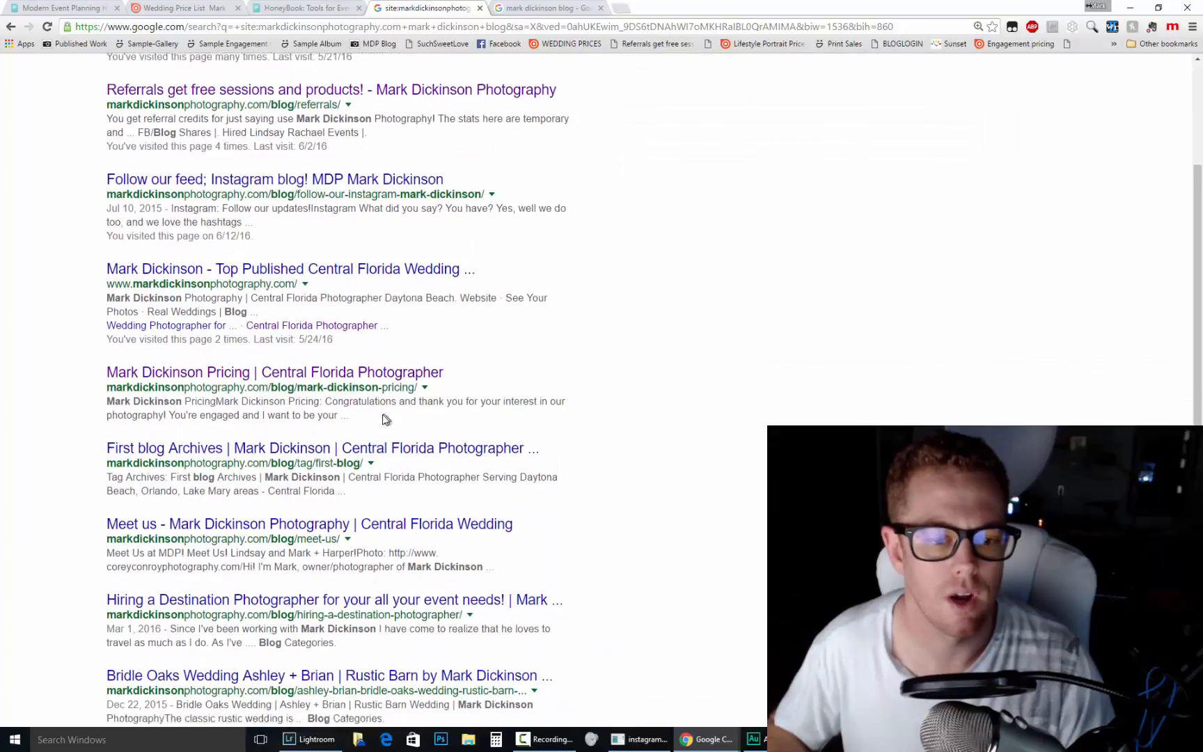
scroll("down", 3)
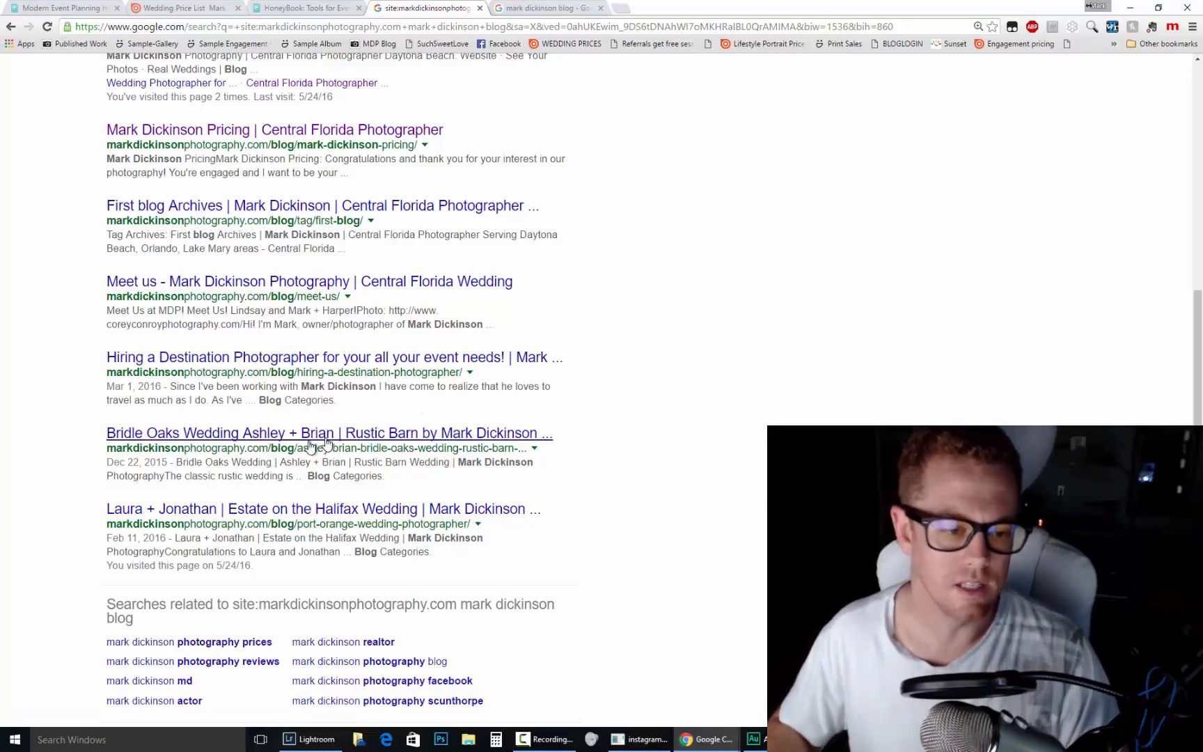
scroll("up", 3)
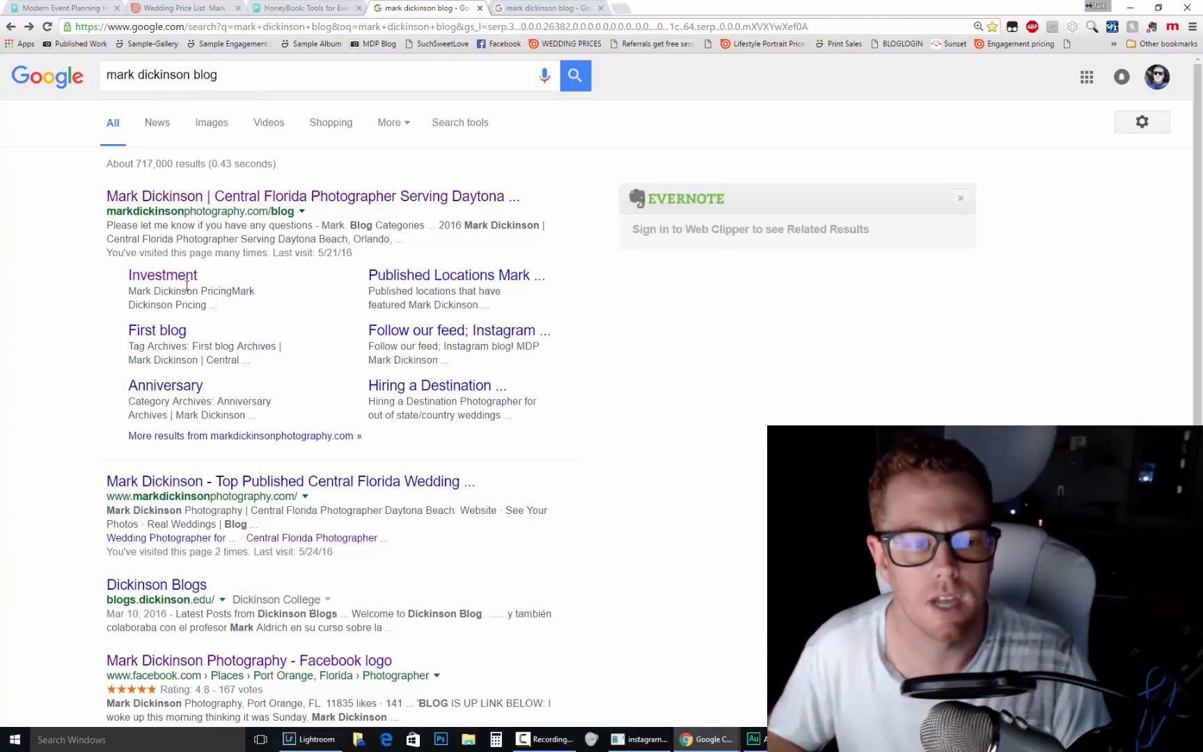
mouse_move(727, 436)
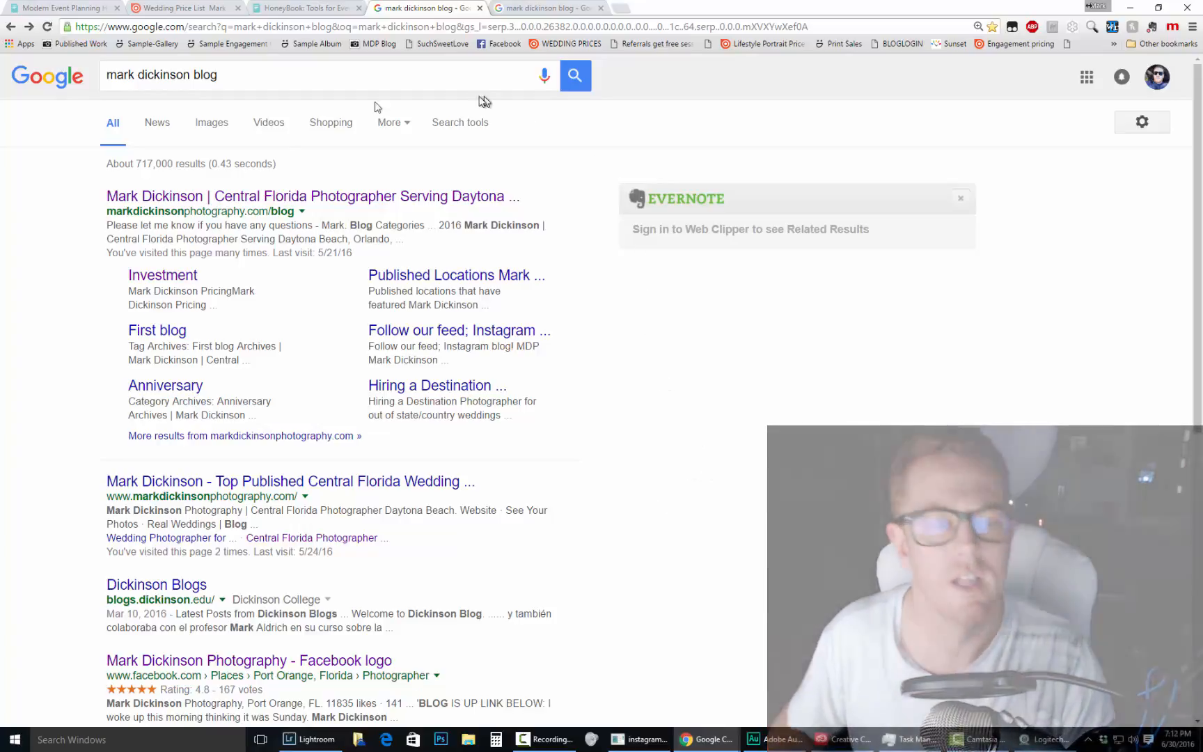
Check the wedding price list page, return to the draft and start a new link beneath SuchSweetLove
left_click(183, 8)
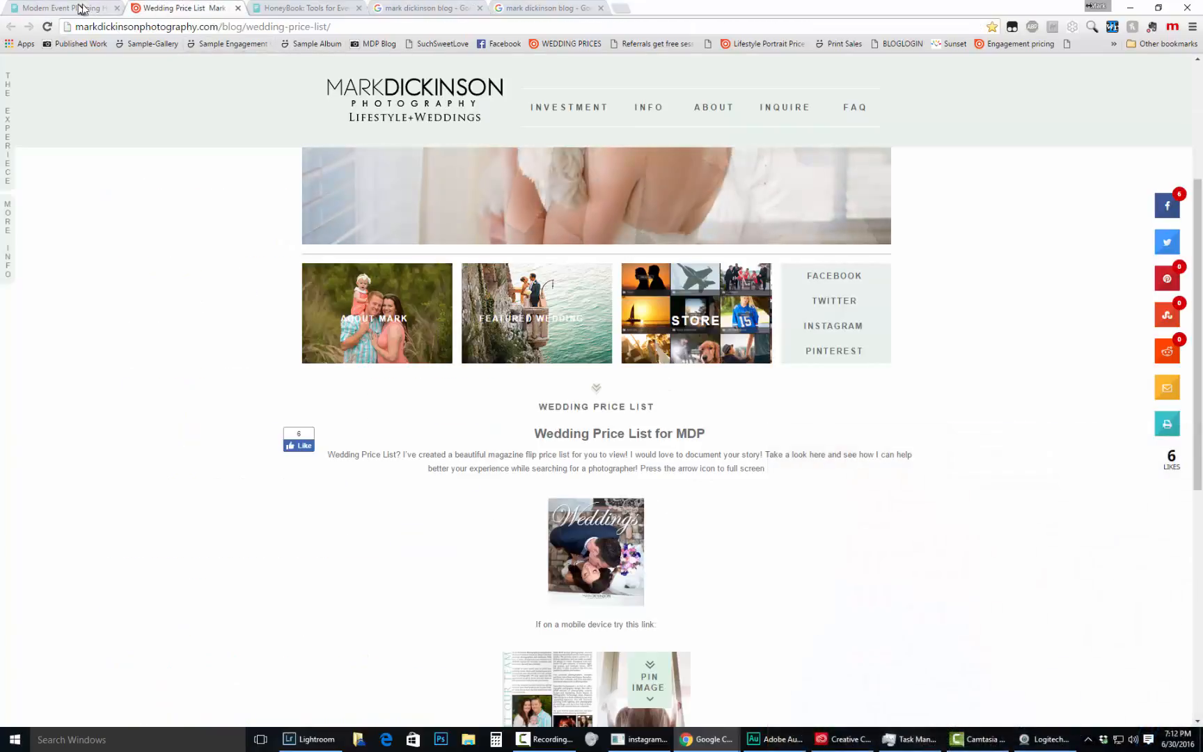
left_click(307, 8)
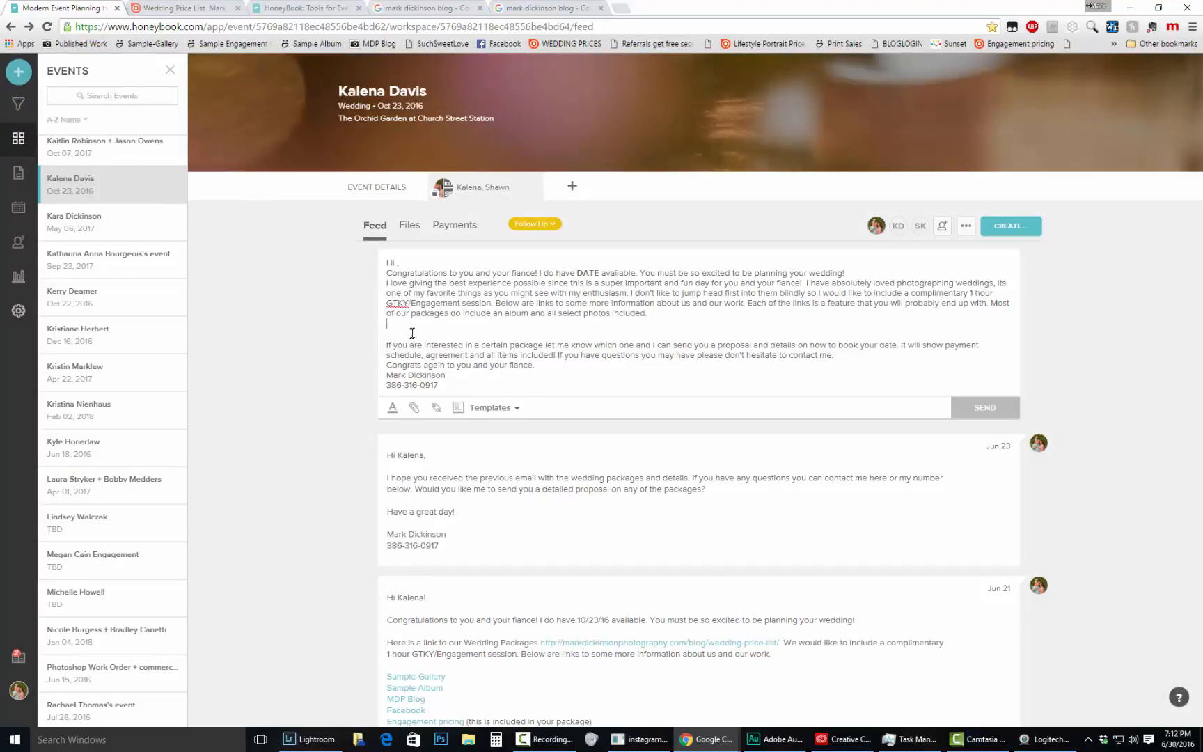
mouse_move(18, 103)
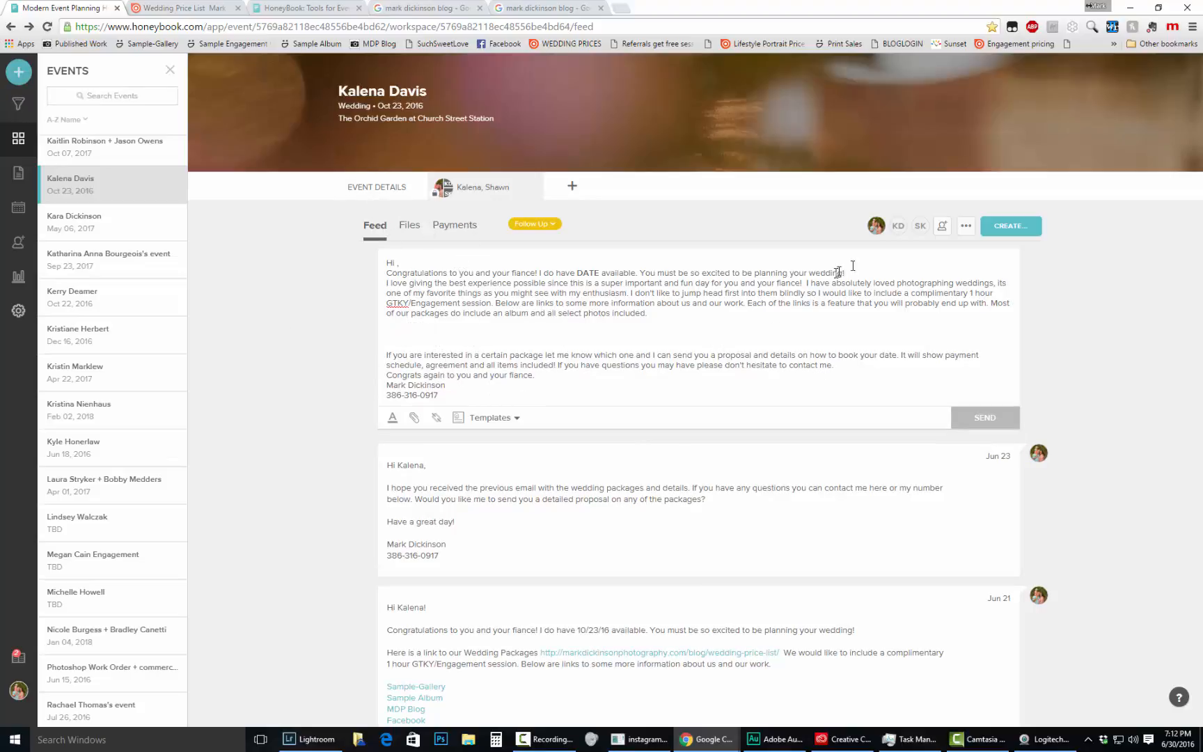
mouse_move(1065, 131)
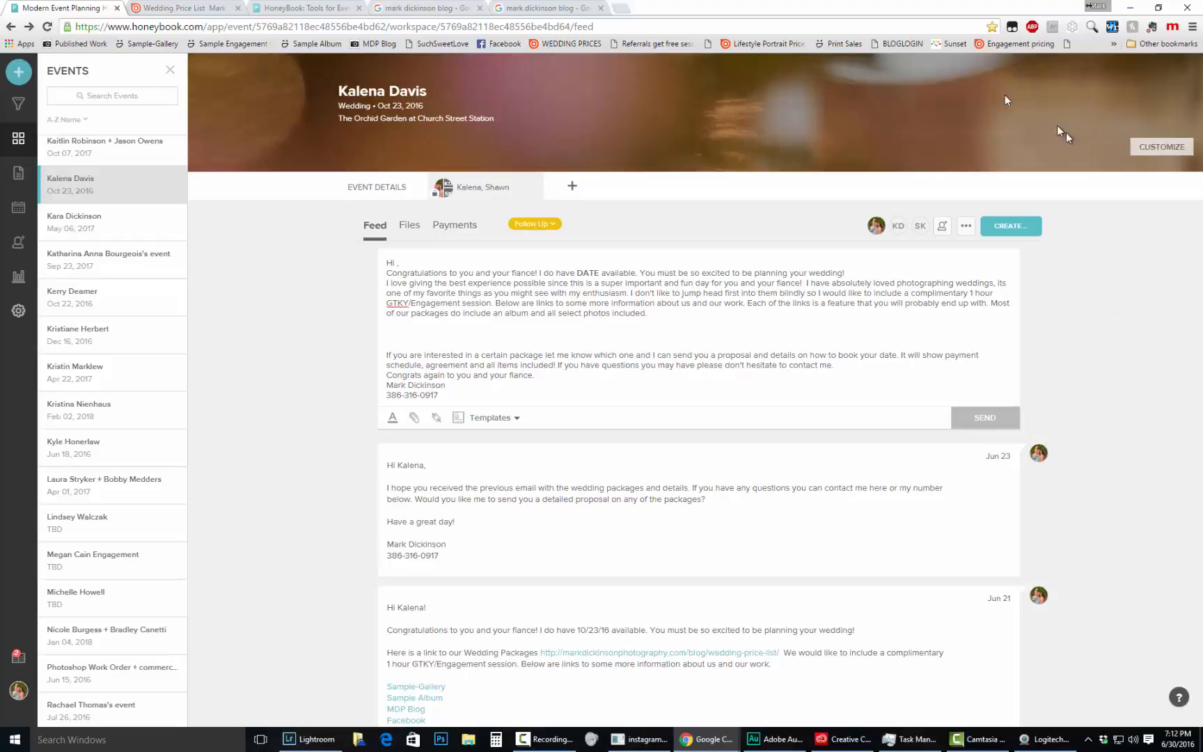
mouse_move(568, 43)
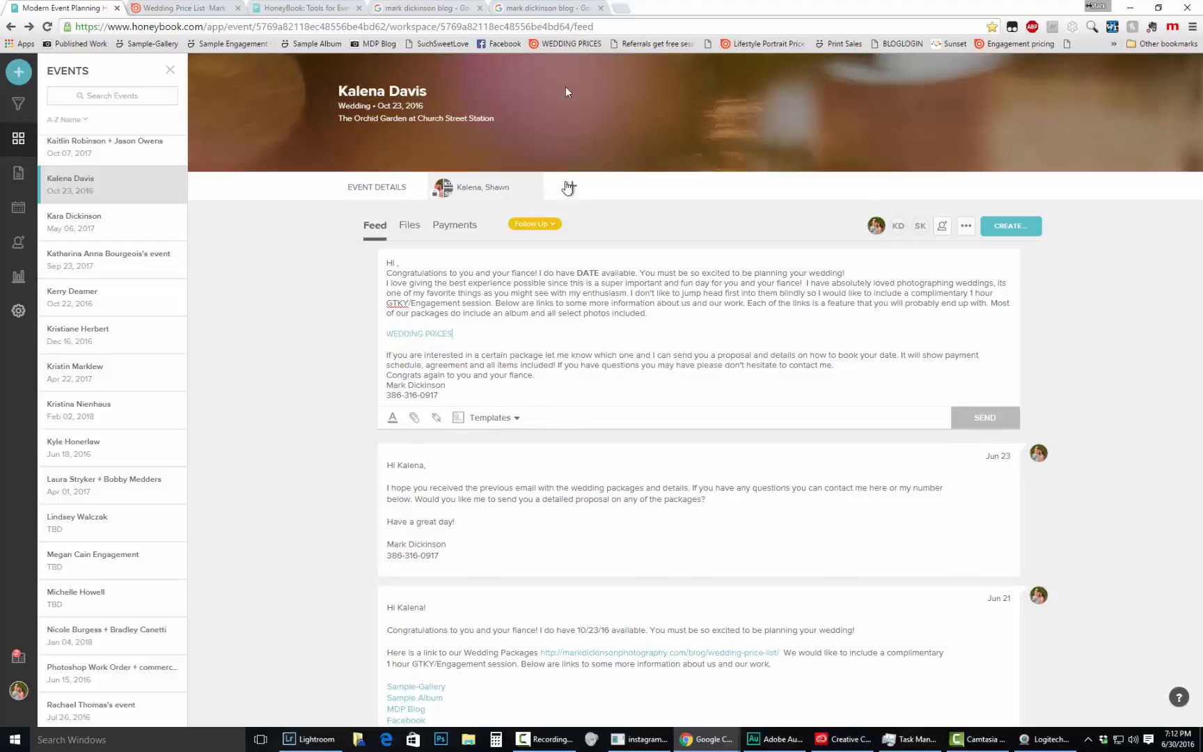
mouse_move(567, 43)
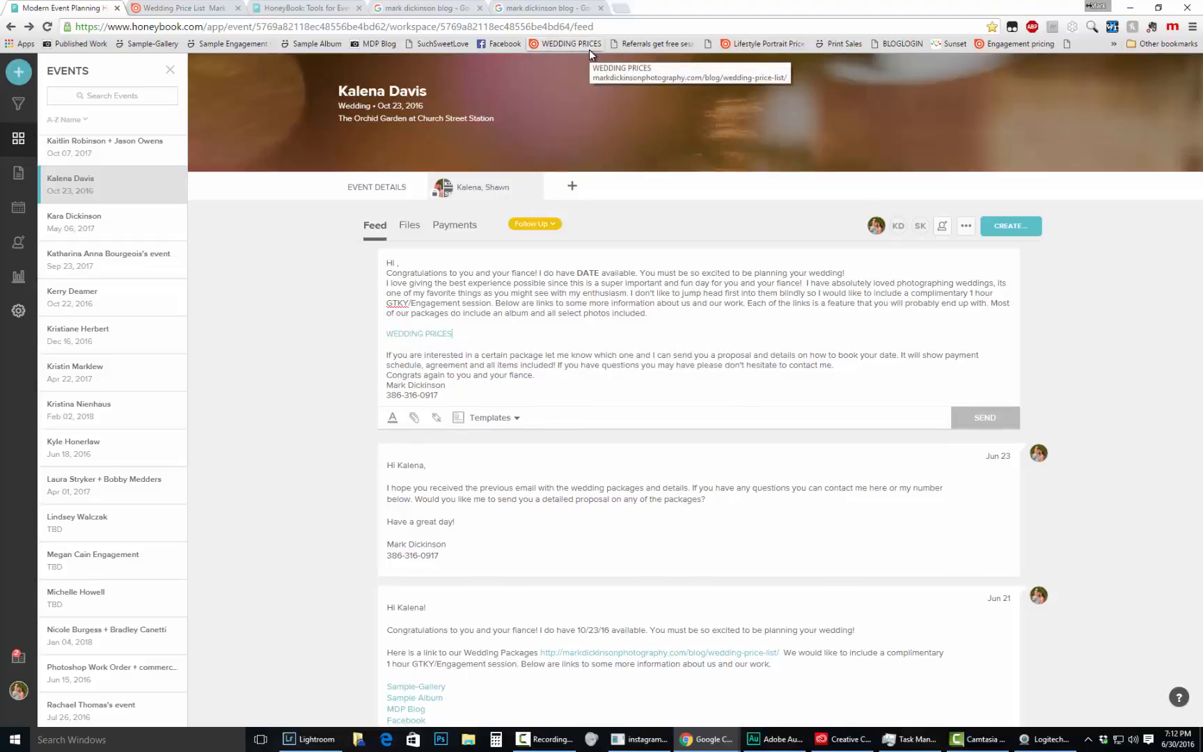
mouse_move(560, 37)
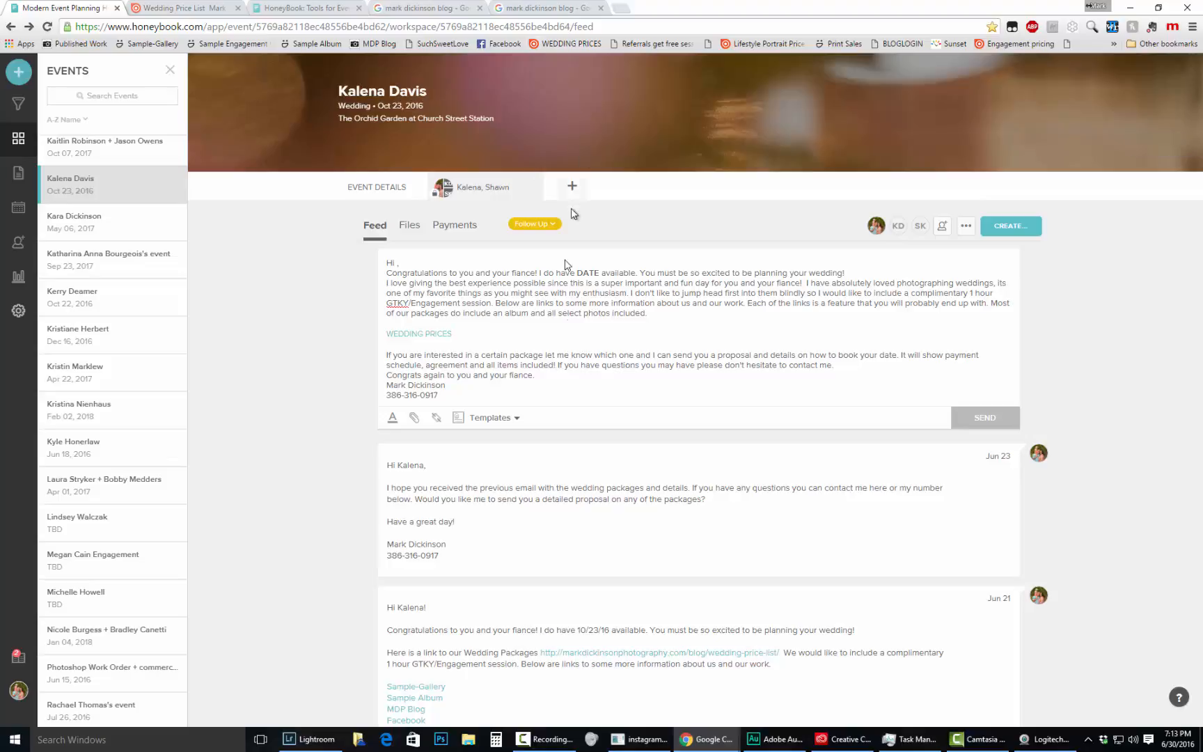
mouse_move(491, 336)
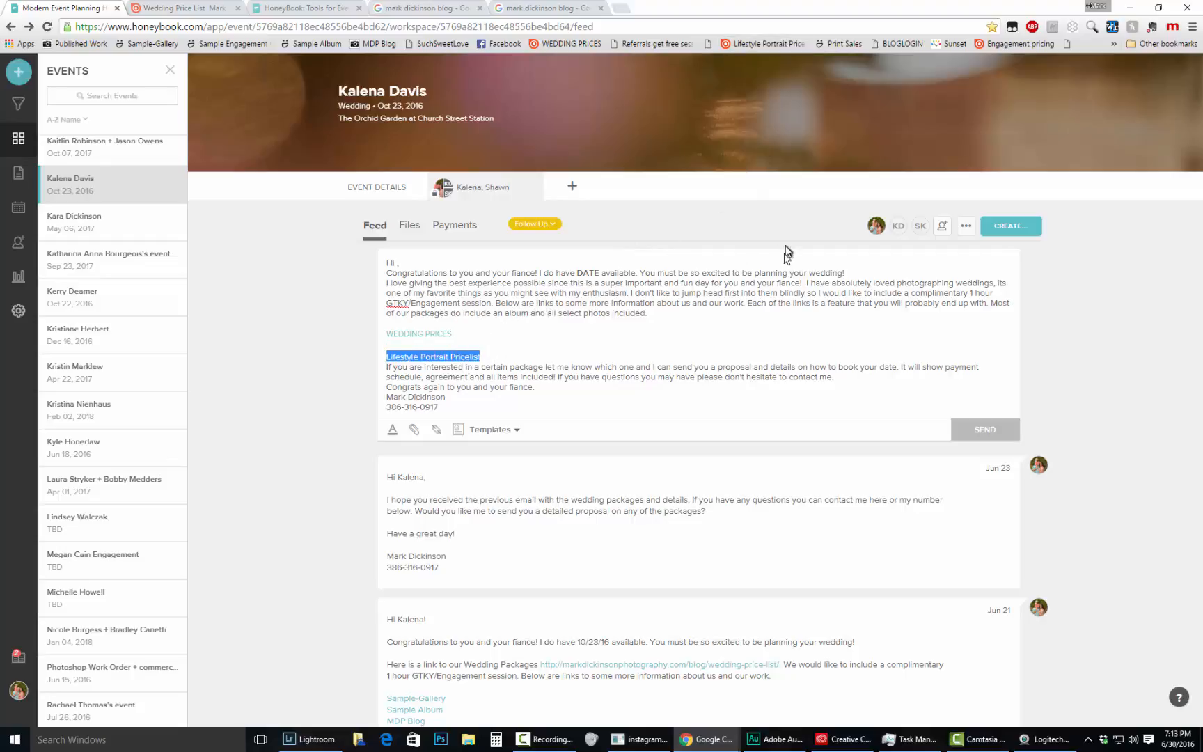
key("Delete")
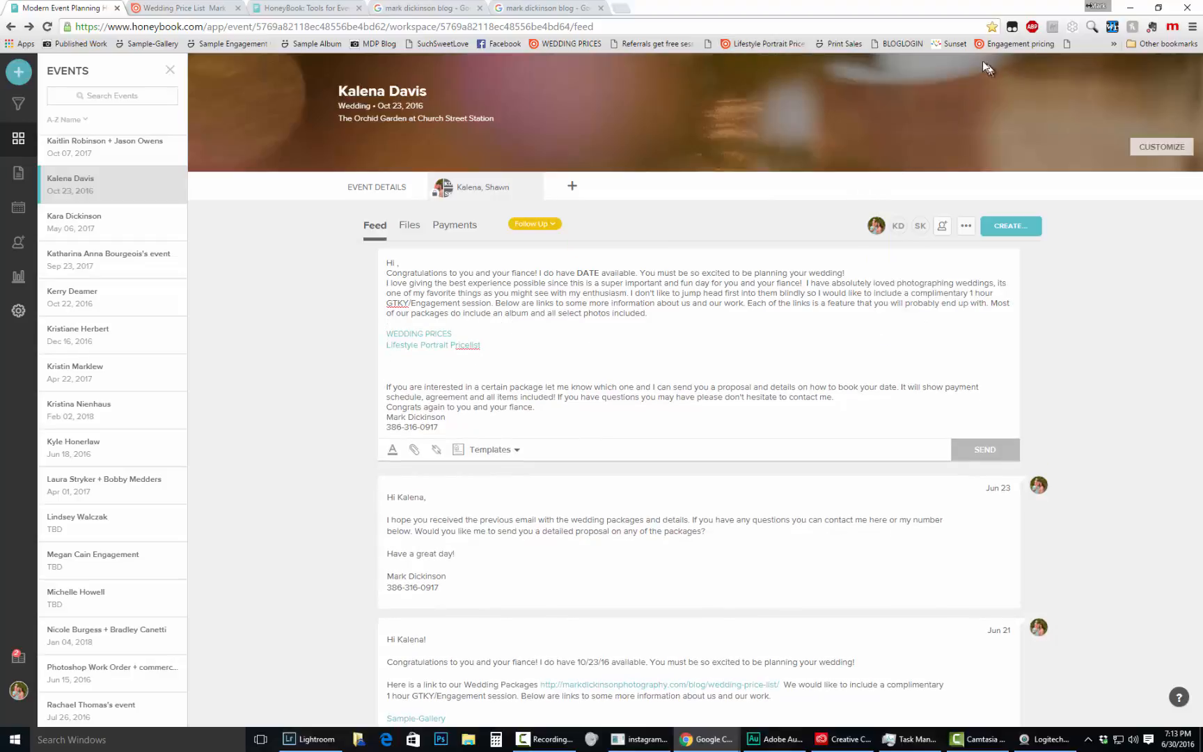
mouse_move(559, 58)
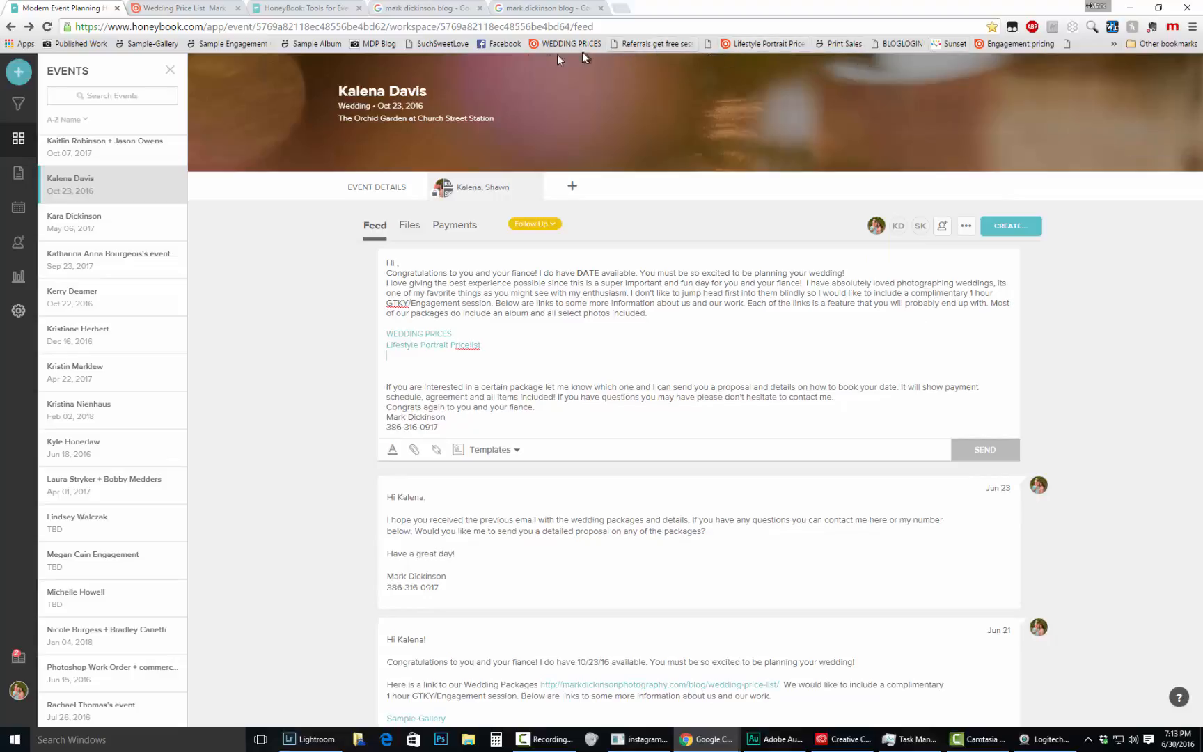
mouse_move(298, 44)
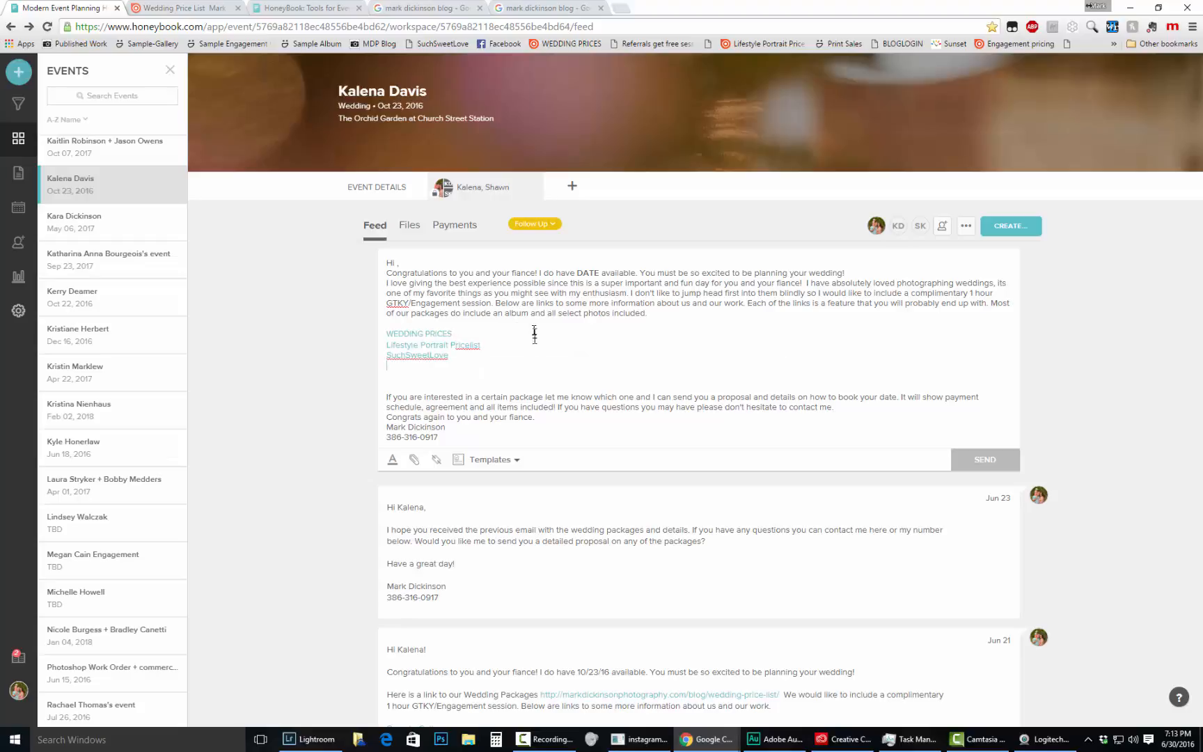
mouse_move(773, 150)
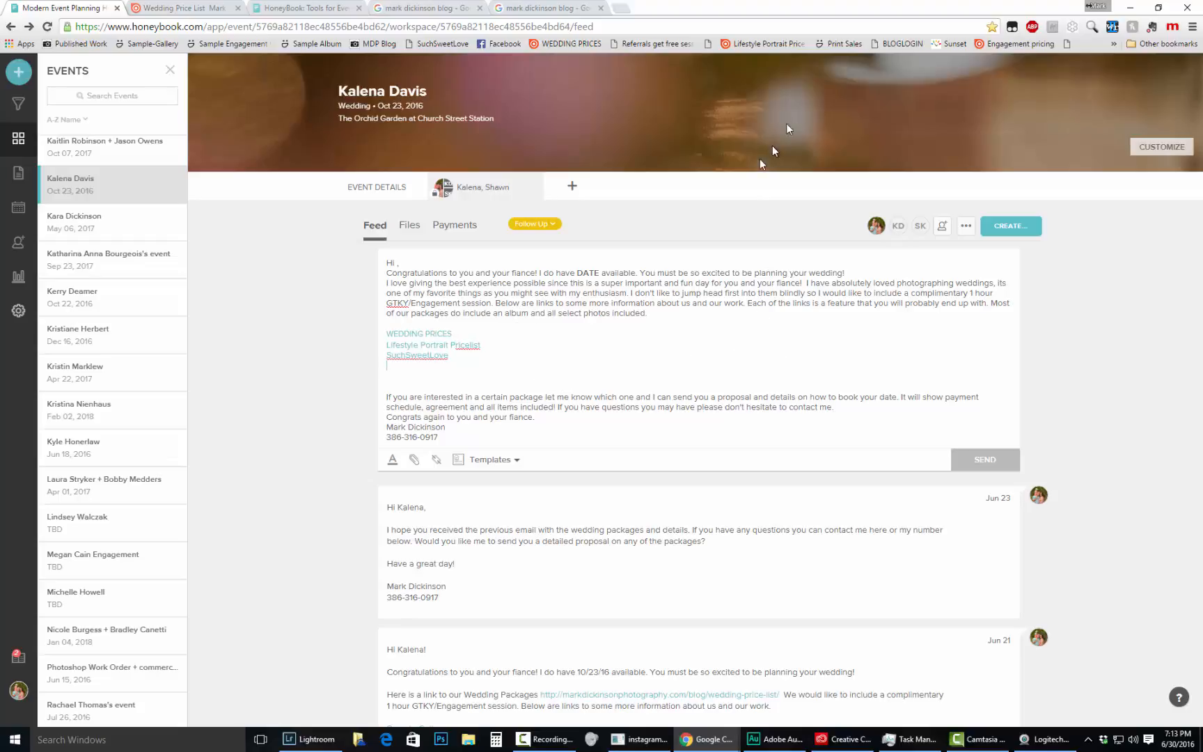
mouse_move(487, 459)
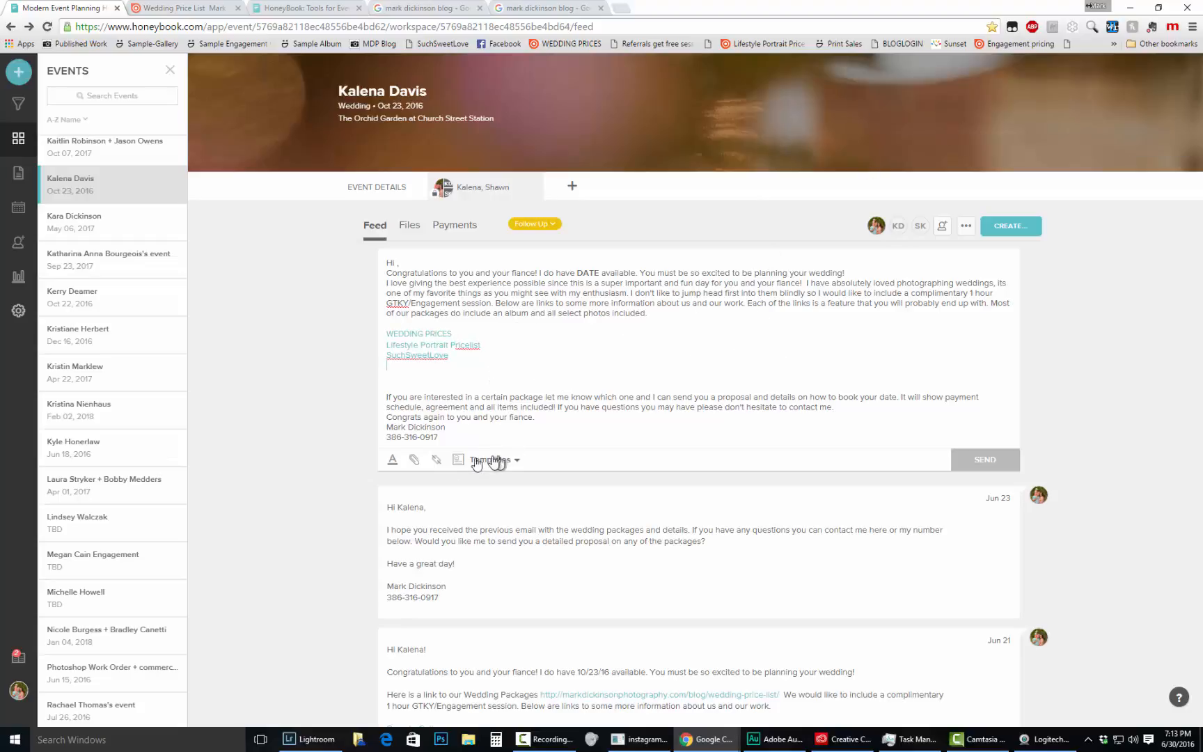
left_click(436, 459)
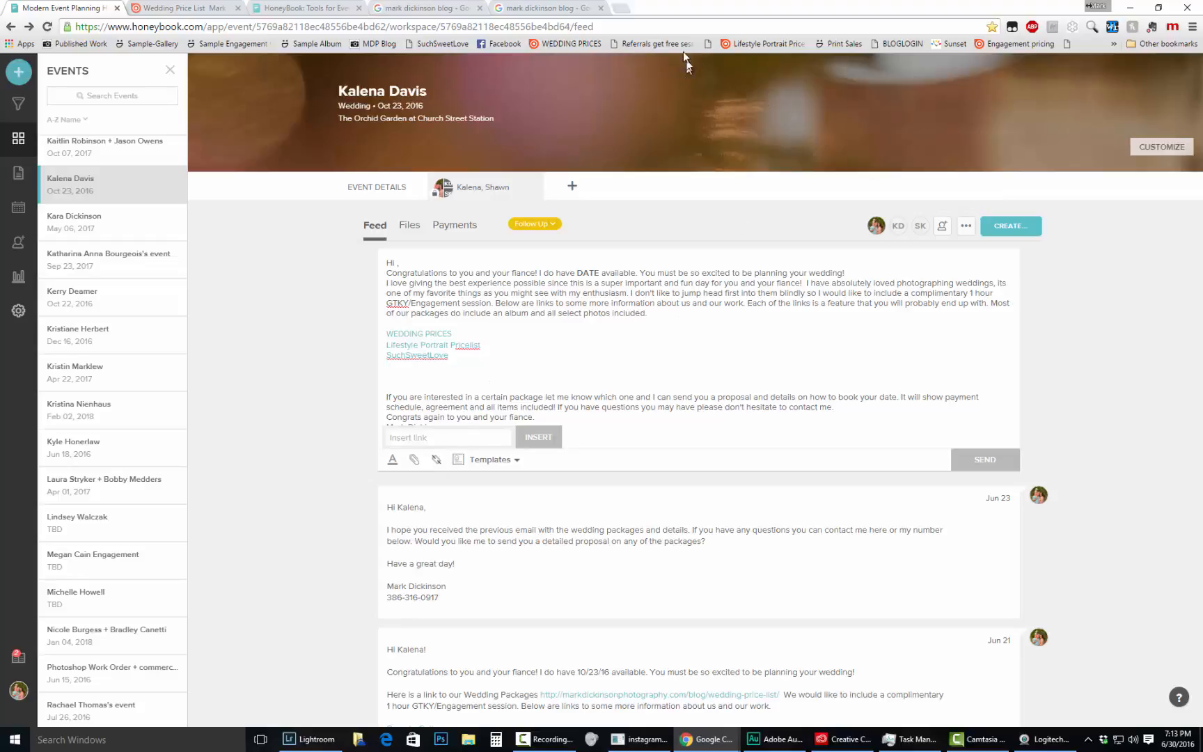
Insert the event page's own HoneyBook address as a fourth link line in the draft
left_click(330, 26)
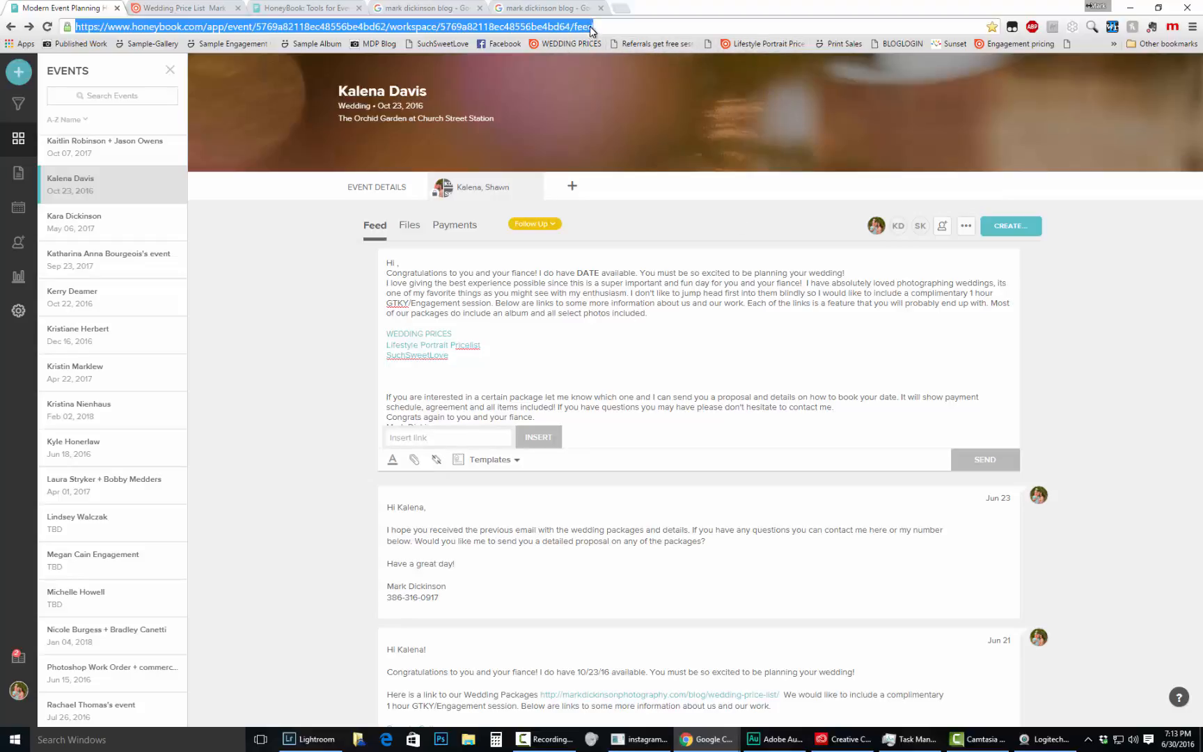
mouse_move(417, 375)
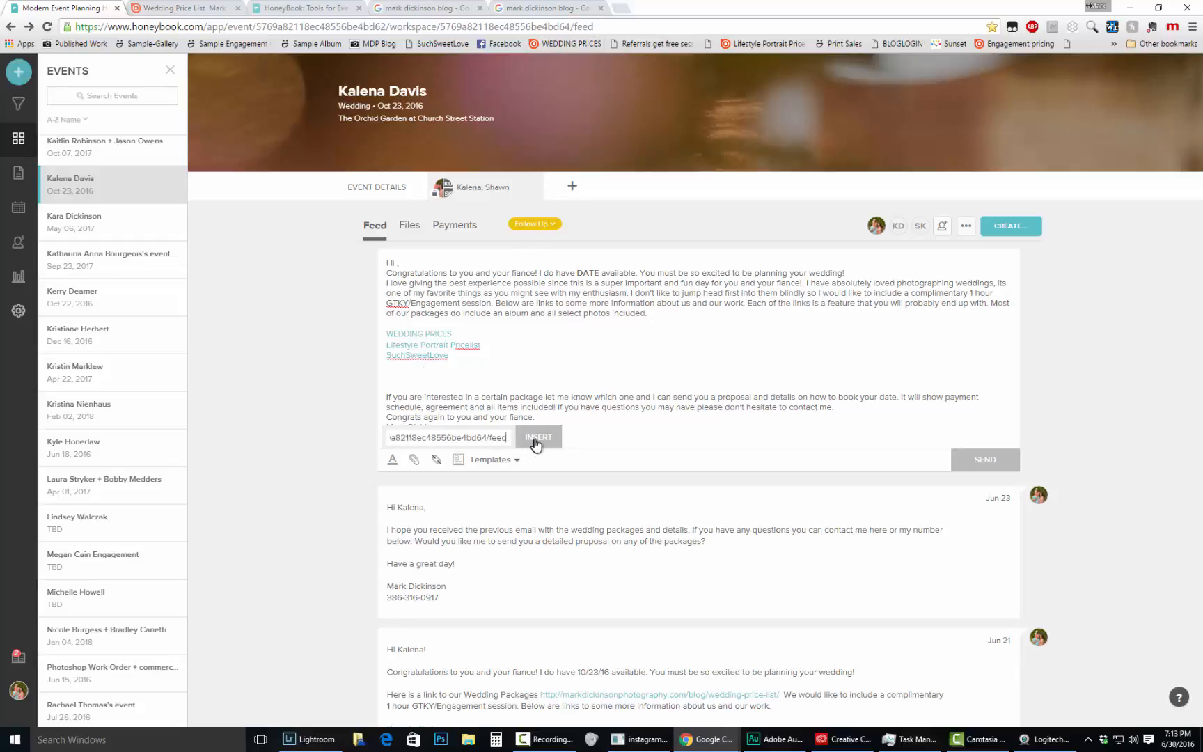
left_click(538, 437)
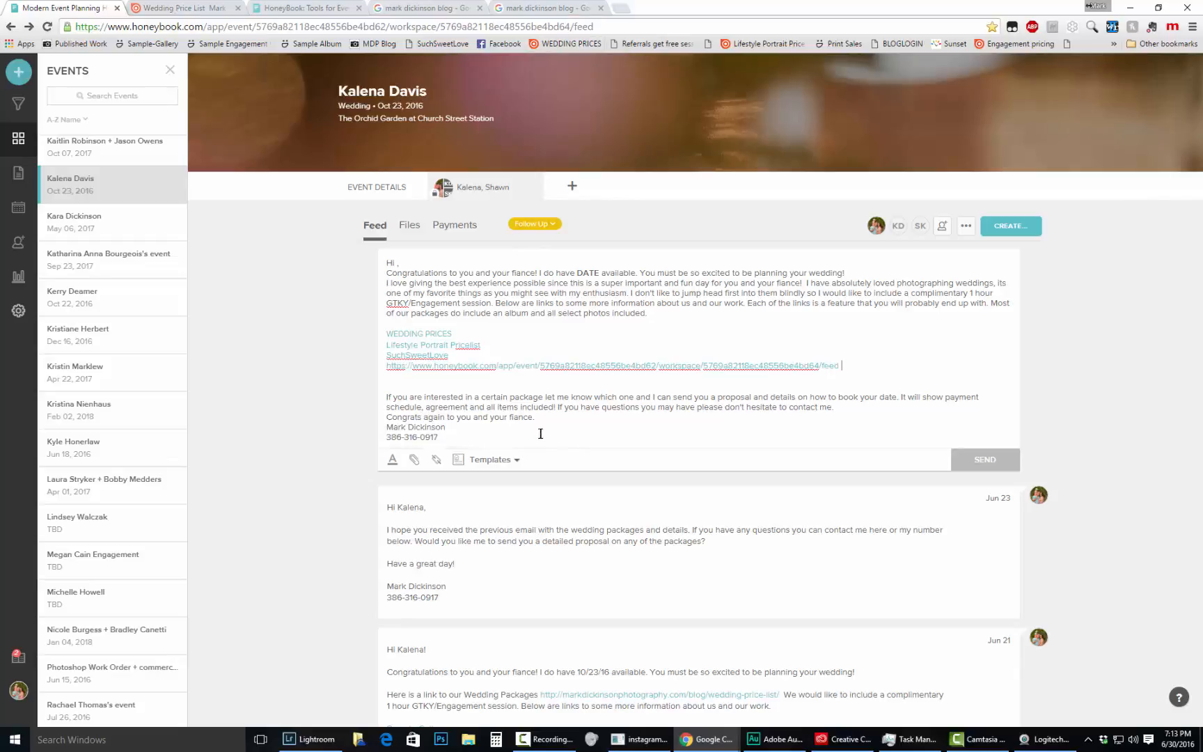
mouse_move(694, 365)
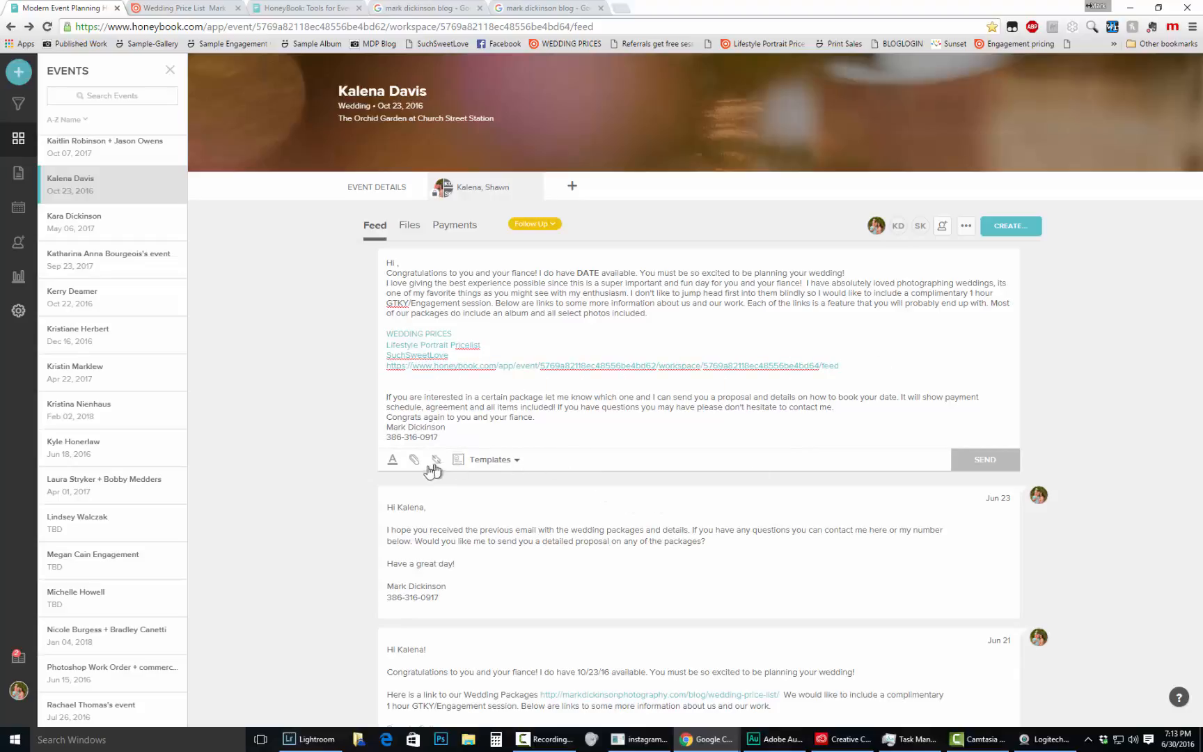
mouse_move(436, 460)
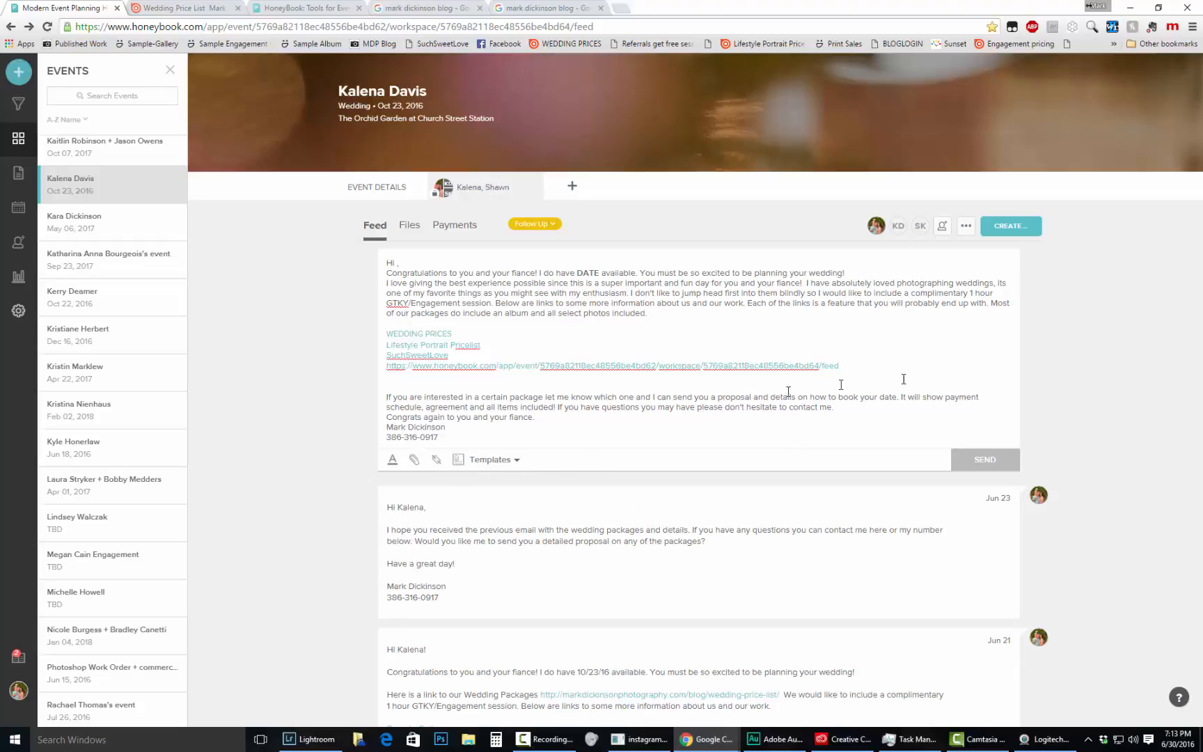
mouse_move(556, 397)
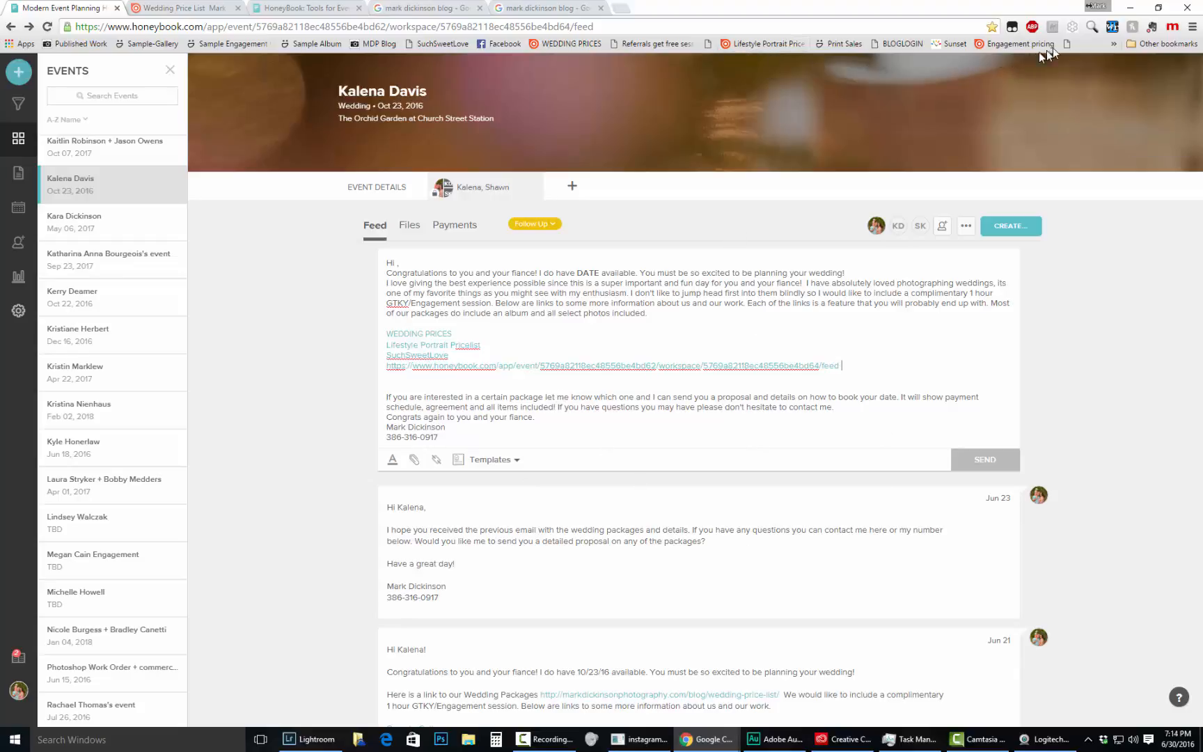
mouse_move(115, 206)
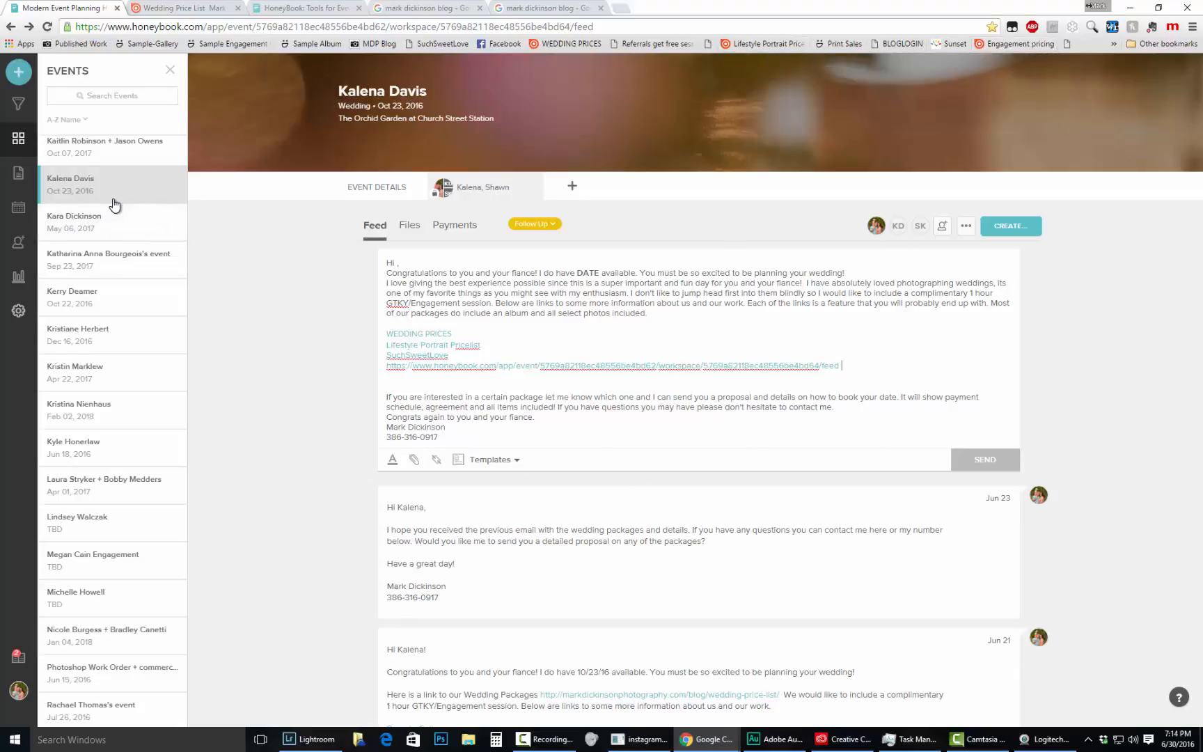
mouse_move(355, 480)
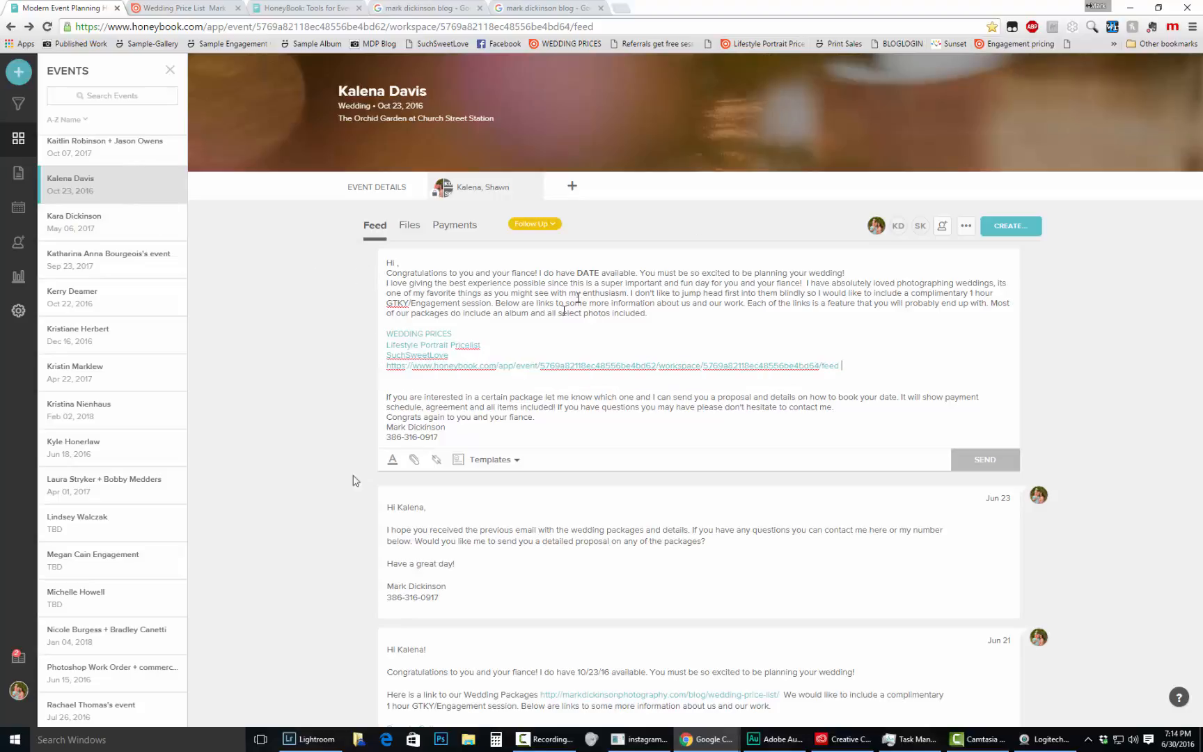
mouse_move(514, 466)
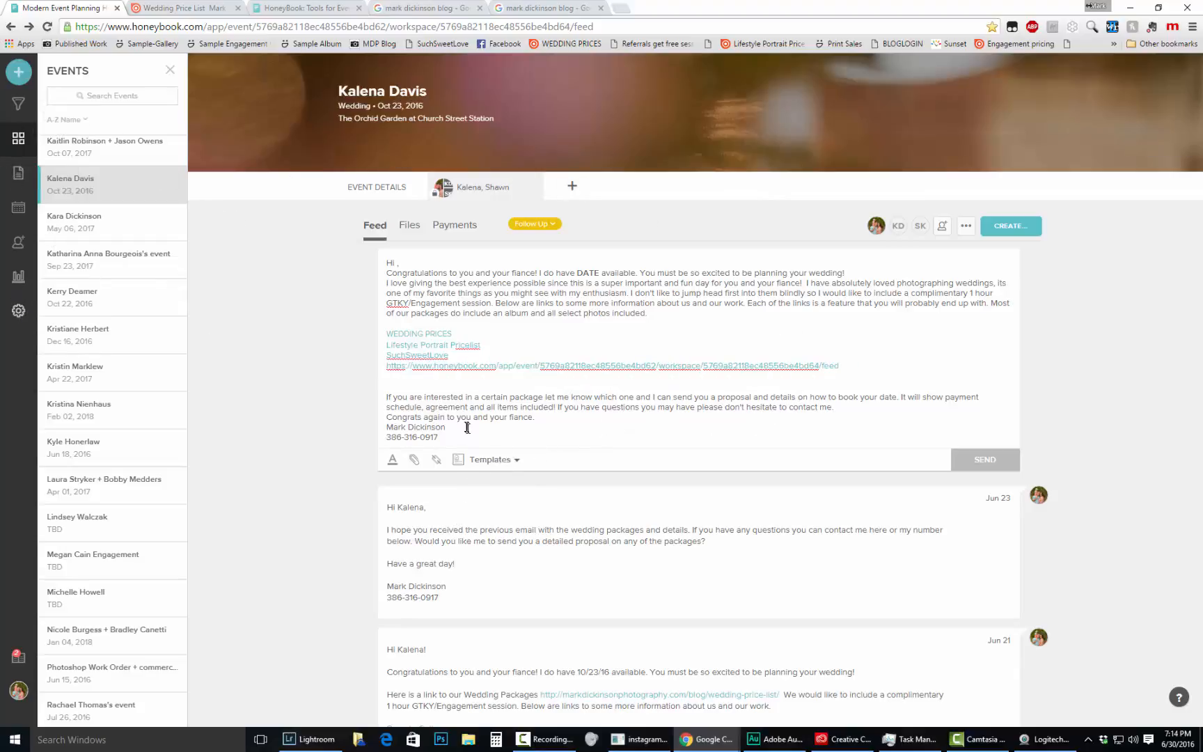
mouse_move(422, 361)
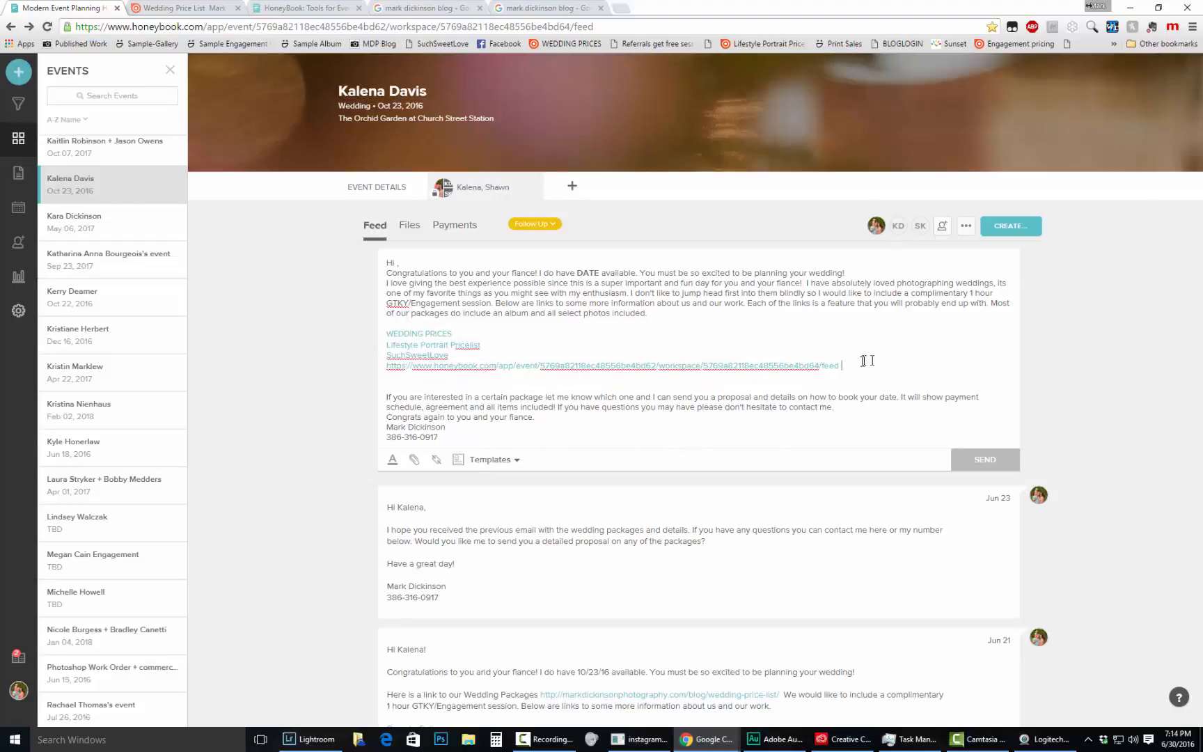
mouse_move(724, 335)
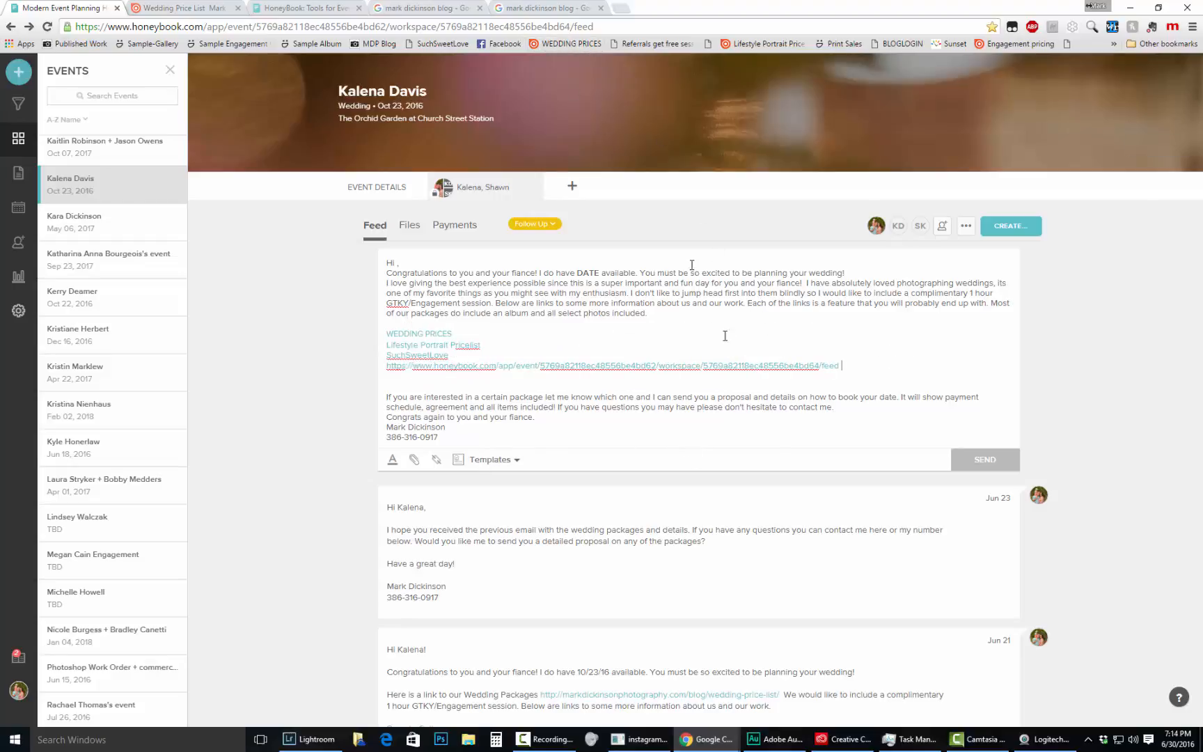
mouse_move(933, 351)
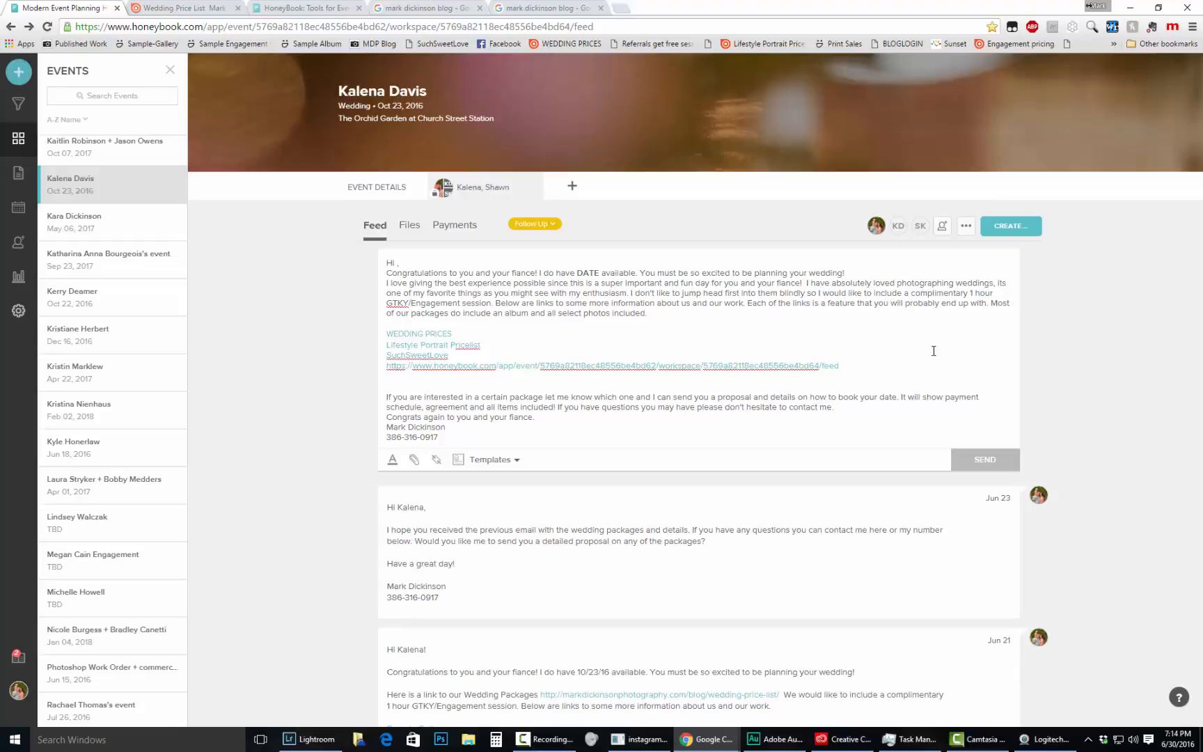
Collapse the compose box so the feed shows only the earlier sent messages
left_click(840, 365)
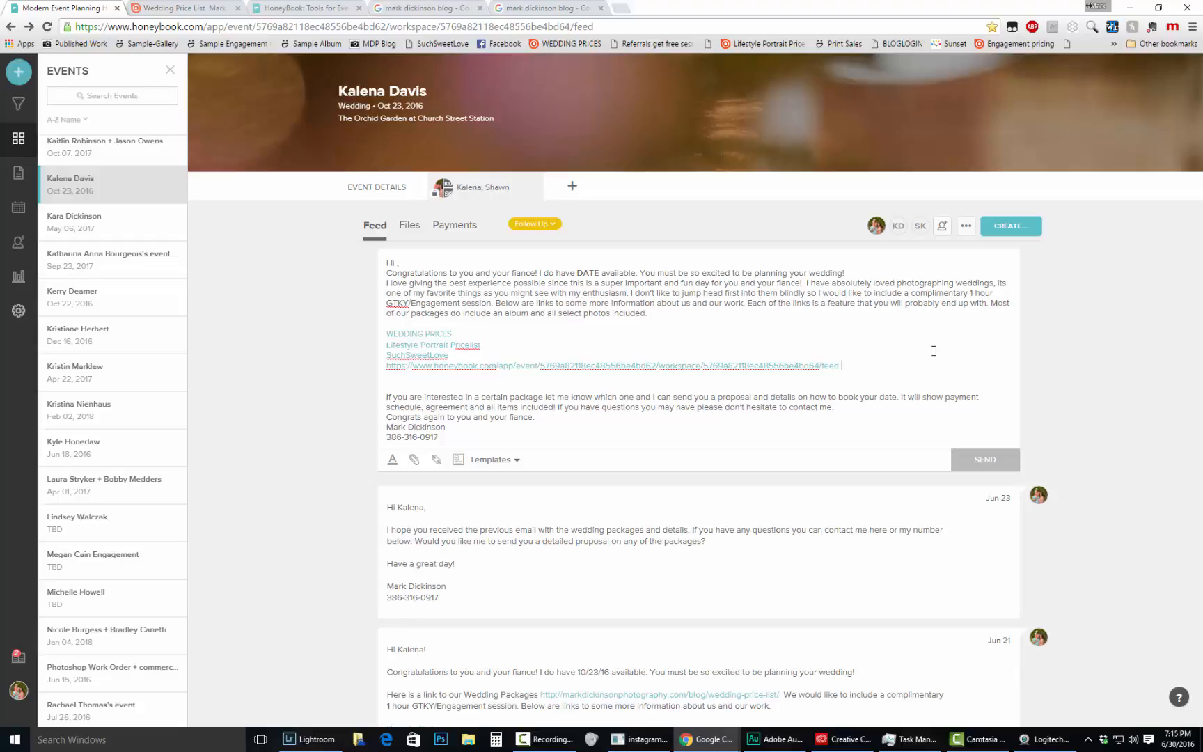
mouse_move(1119, 411)
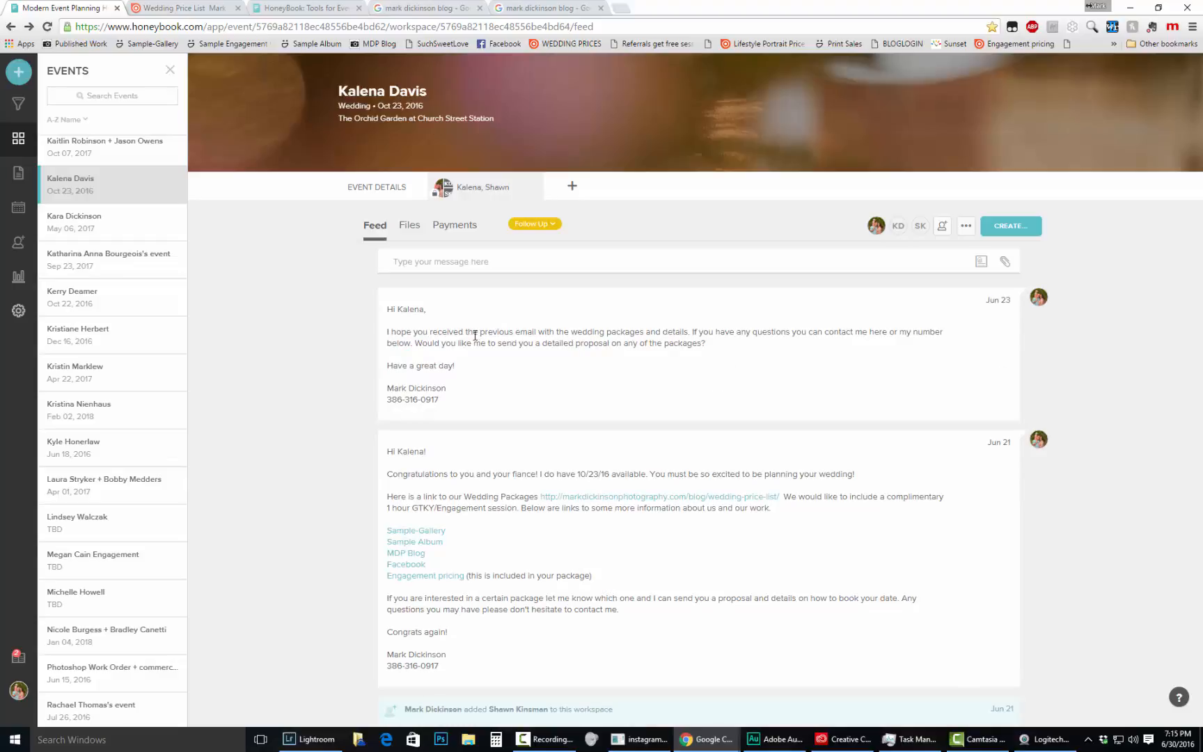
mouse_move(772, 427)
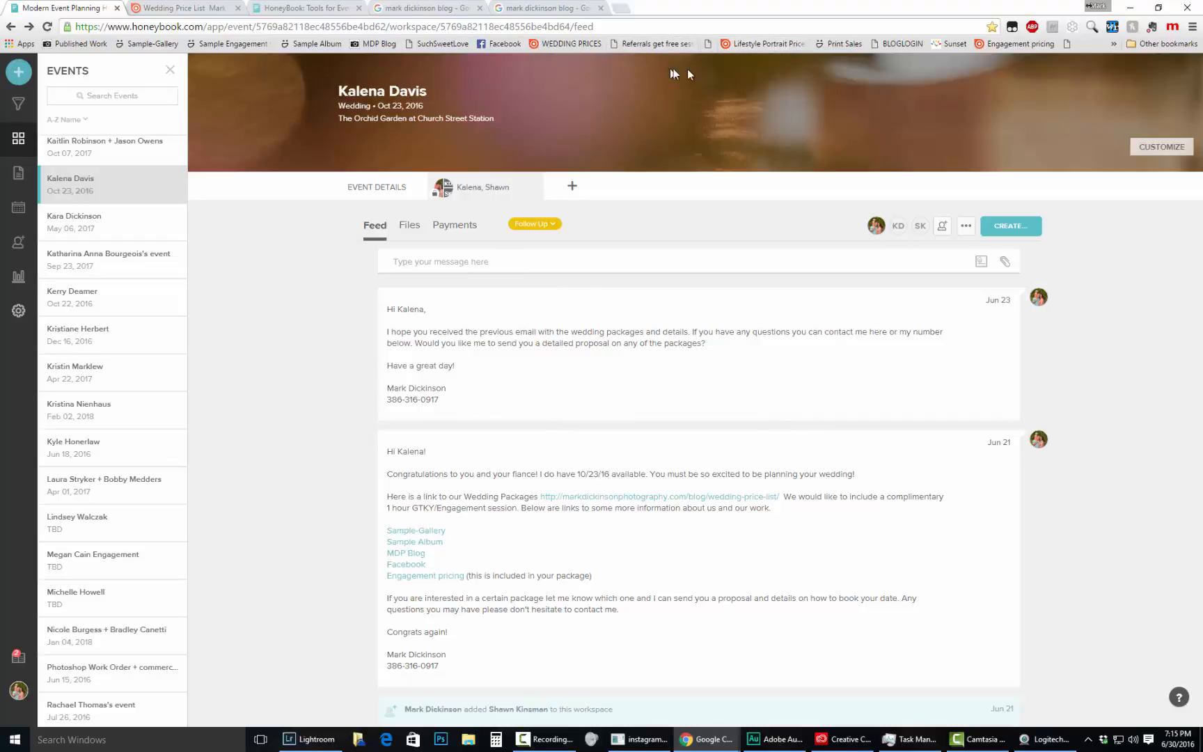
mouse_move(464, 21)
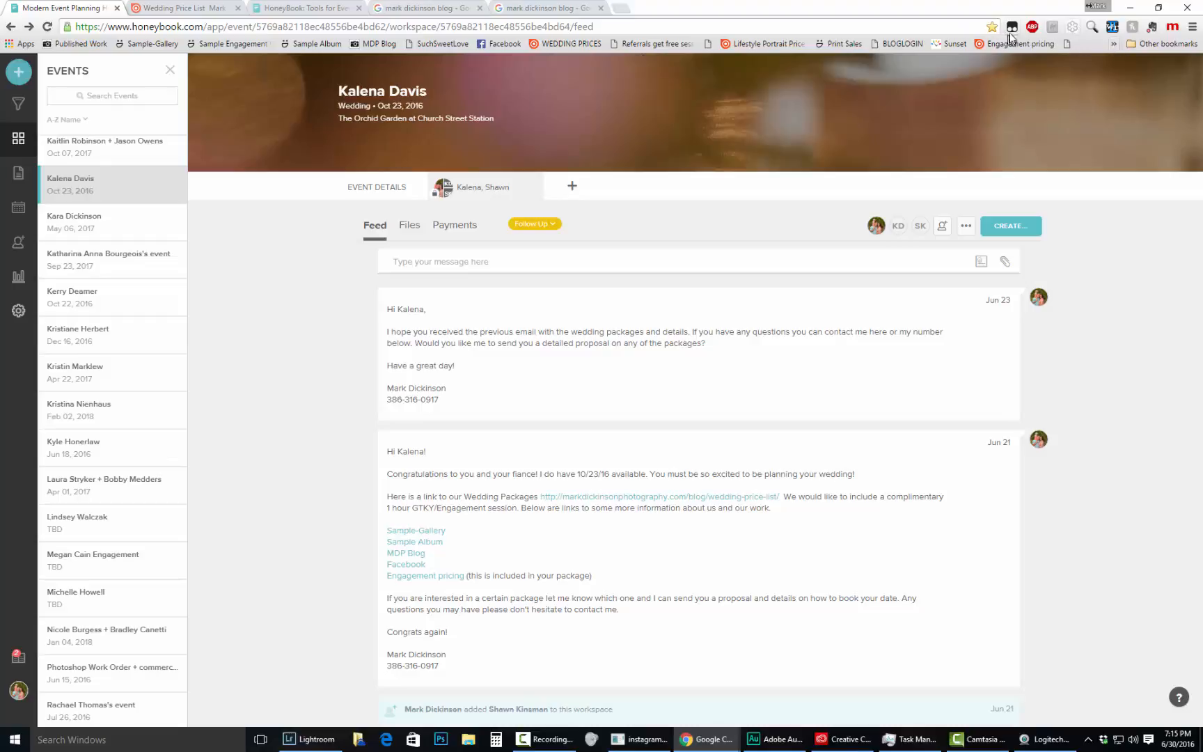
Bookmark the event page as BOOK ME! in the Bookmarks bar folder
left_click(992, 27)
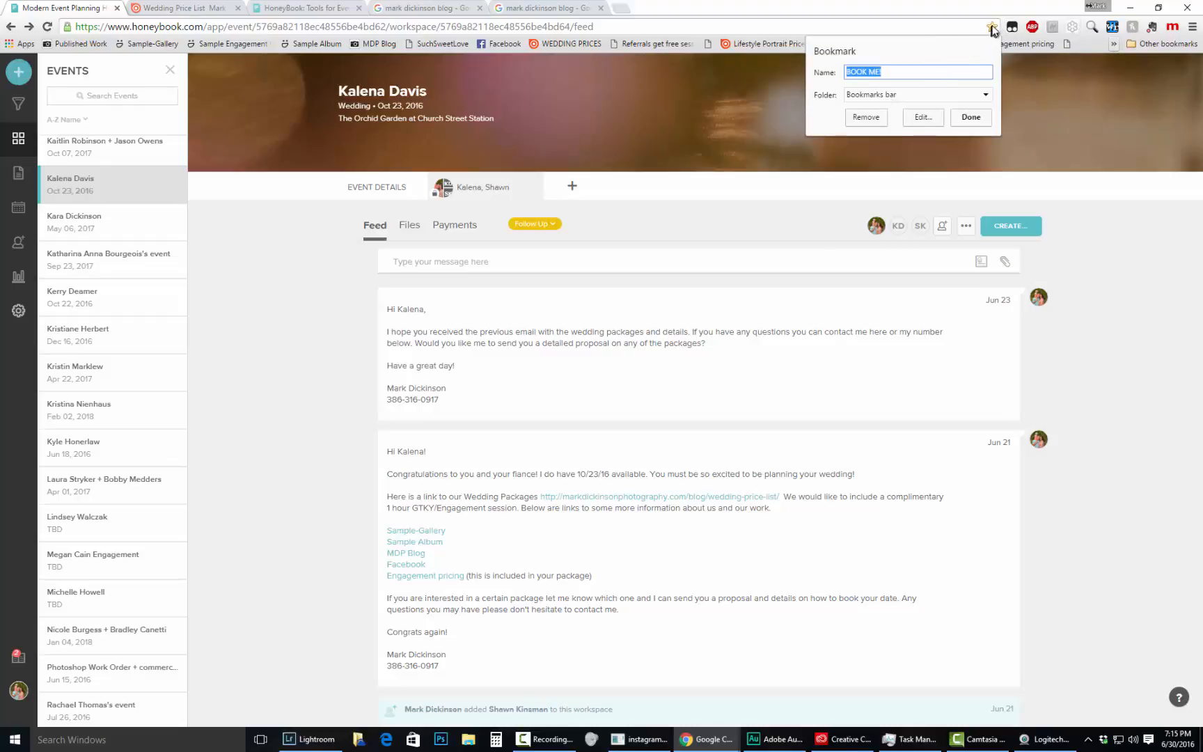
mouse_move(954, 64)
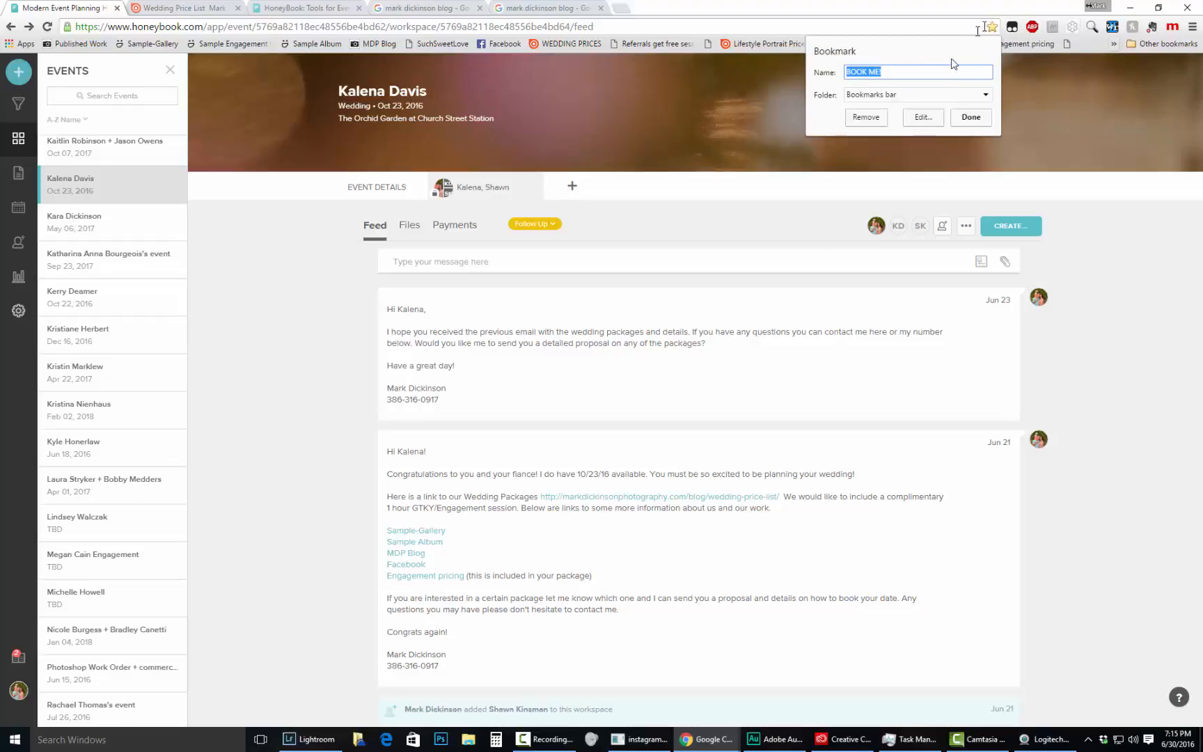
left_click(915, 94)
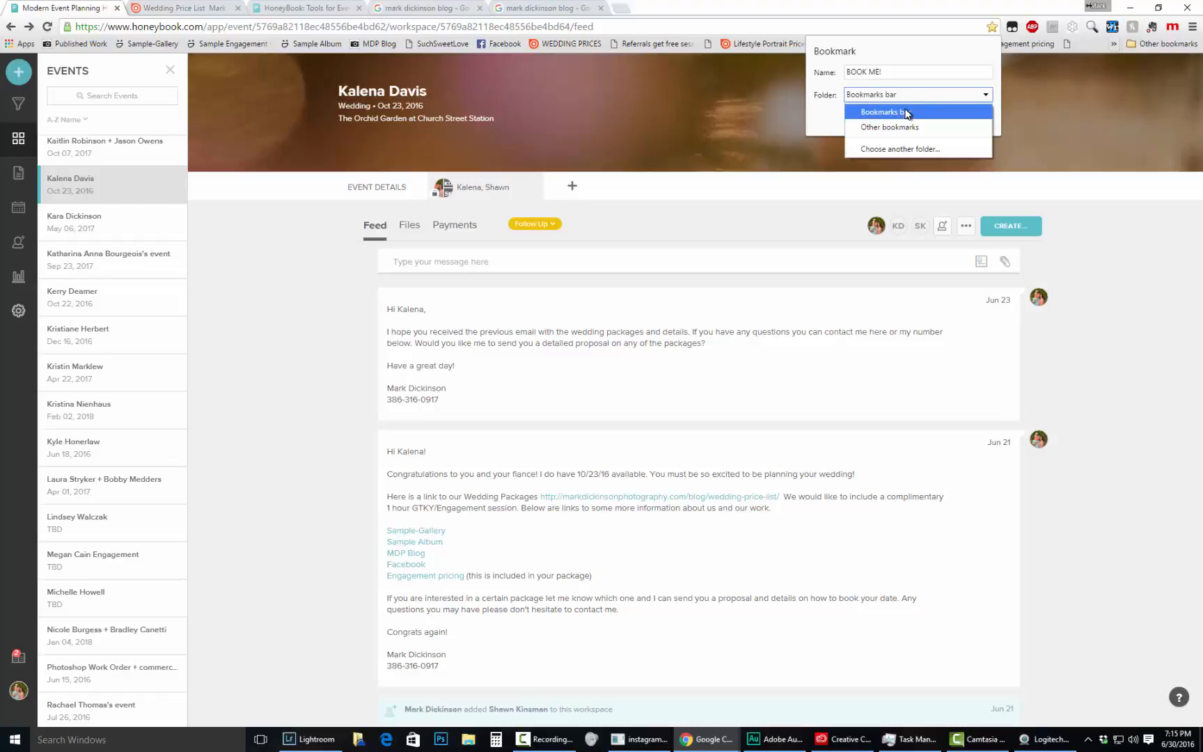
mouse_move(925, 113)
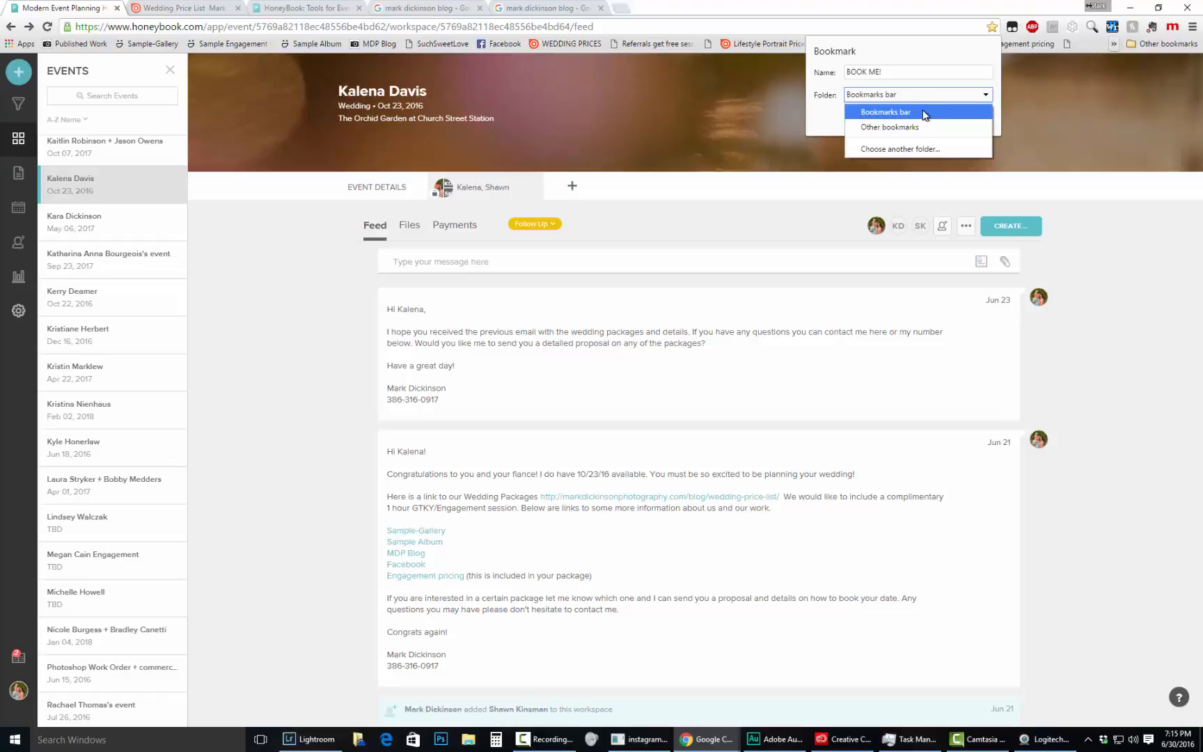
left_click(884, 111)
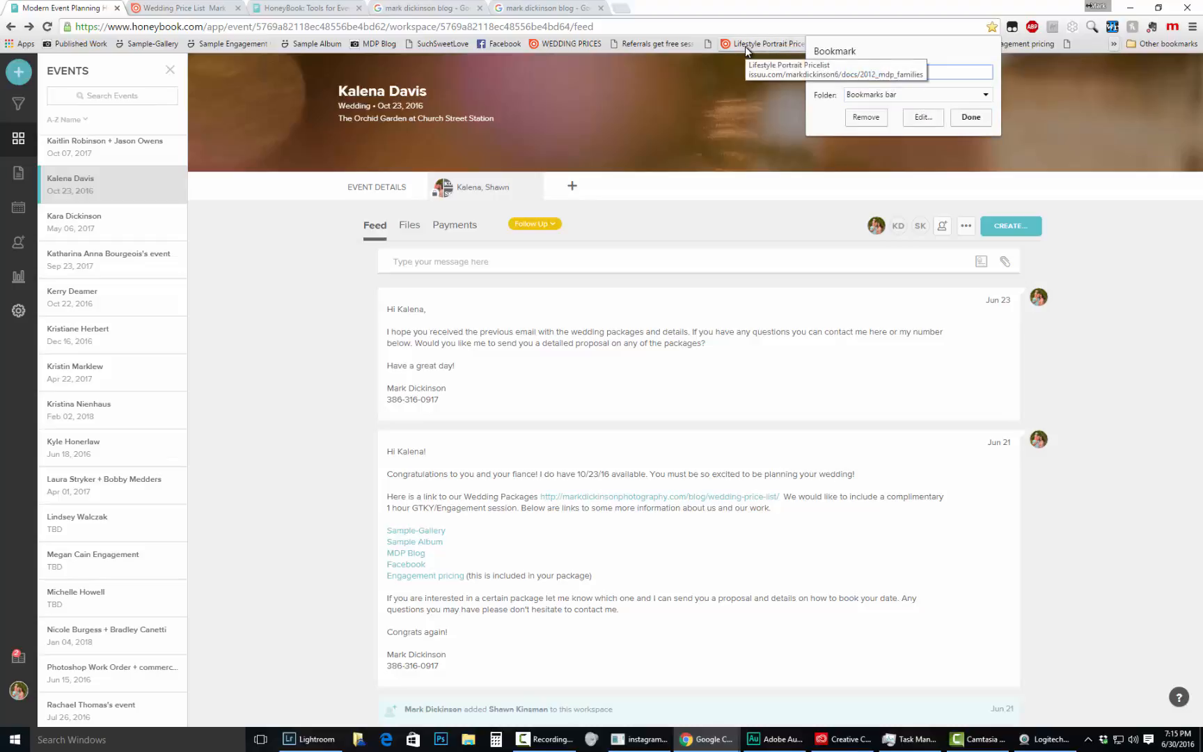
left_click(970, 117)
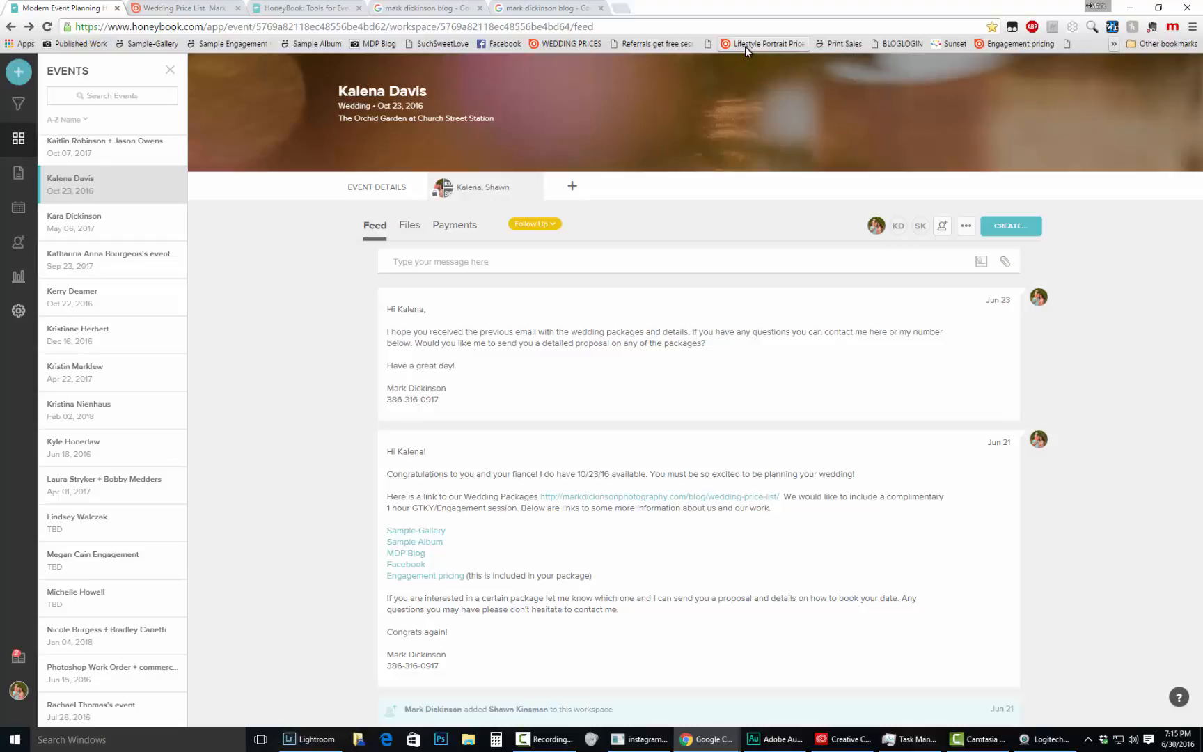
Expand the draft again and add an empty line beneath the address links
left_click(1115, 43)
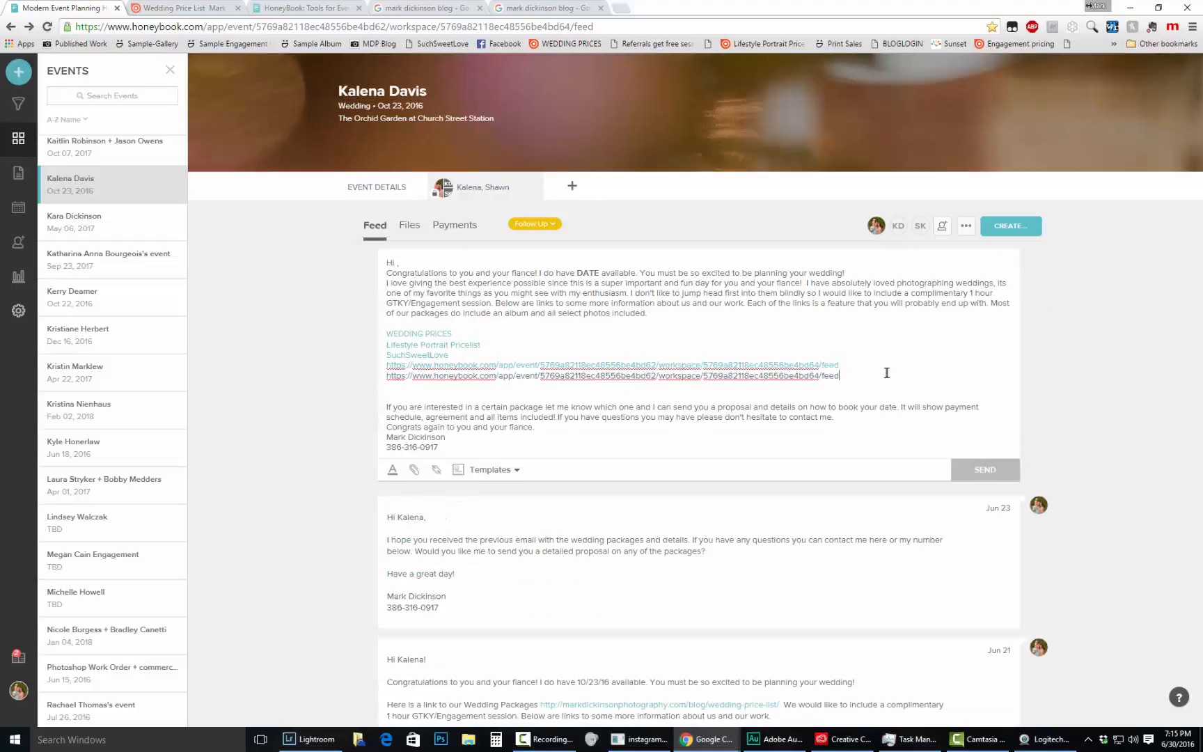
key("enter")
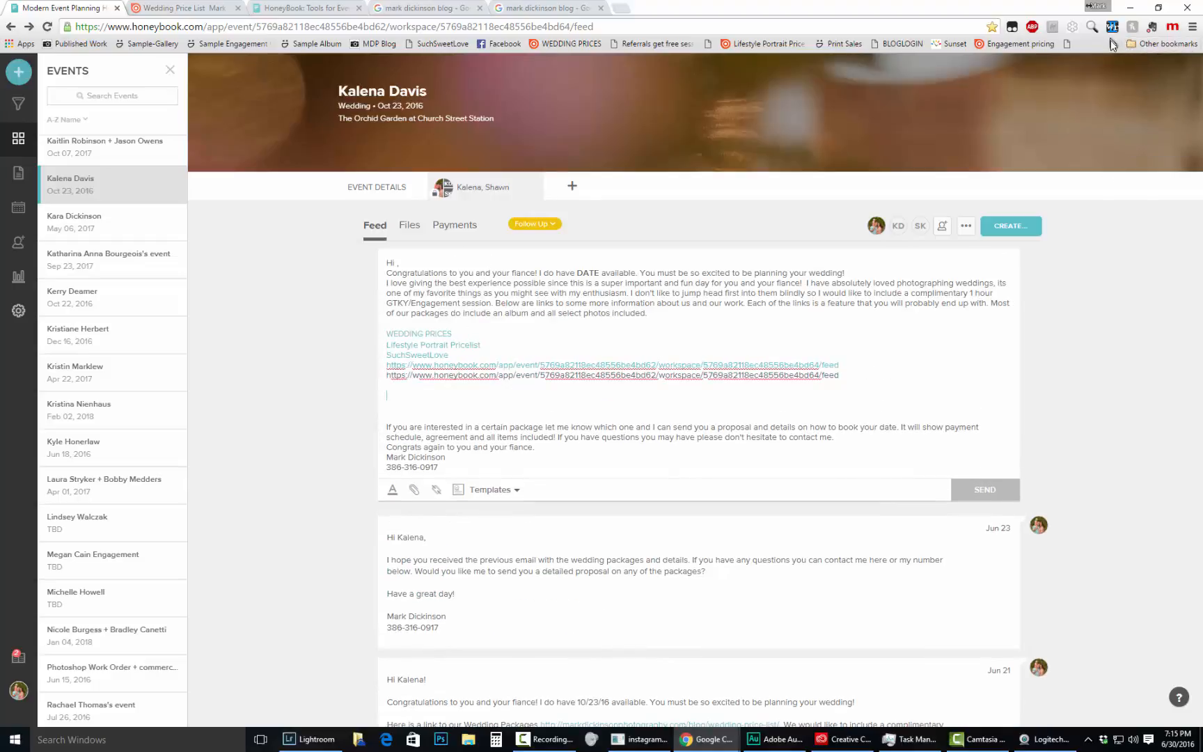
left_click(1114, 43)
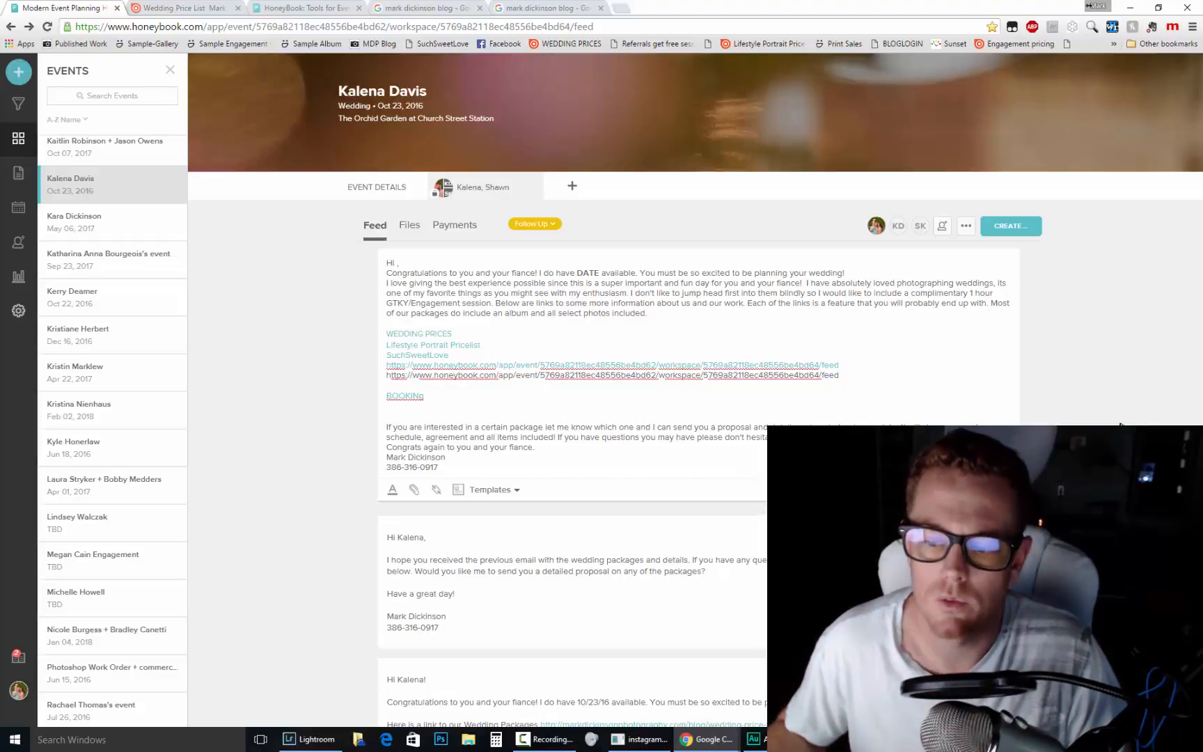
mouse_move(1134, 416)
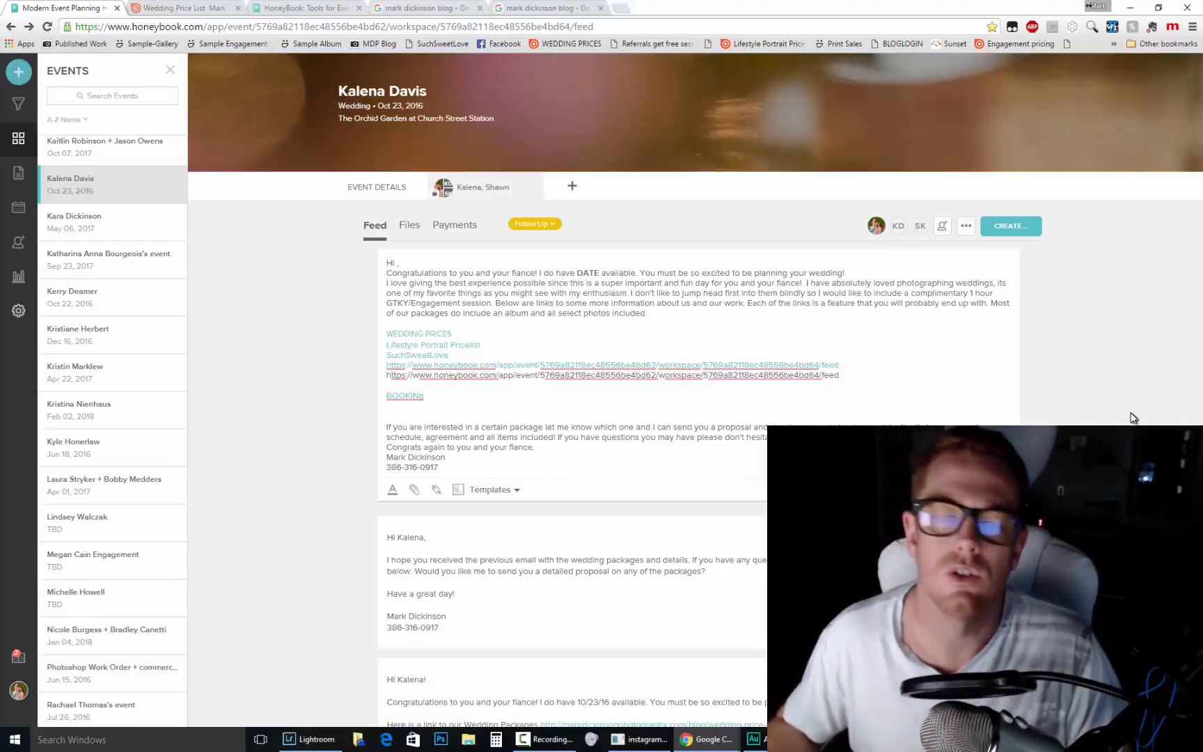
mouse_move(1130, 408)
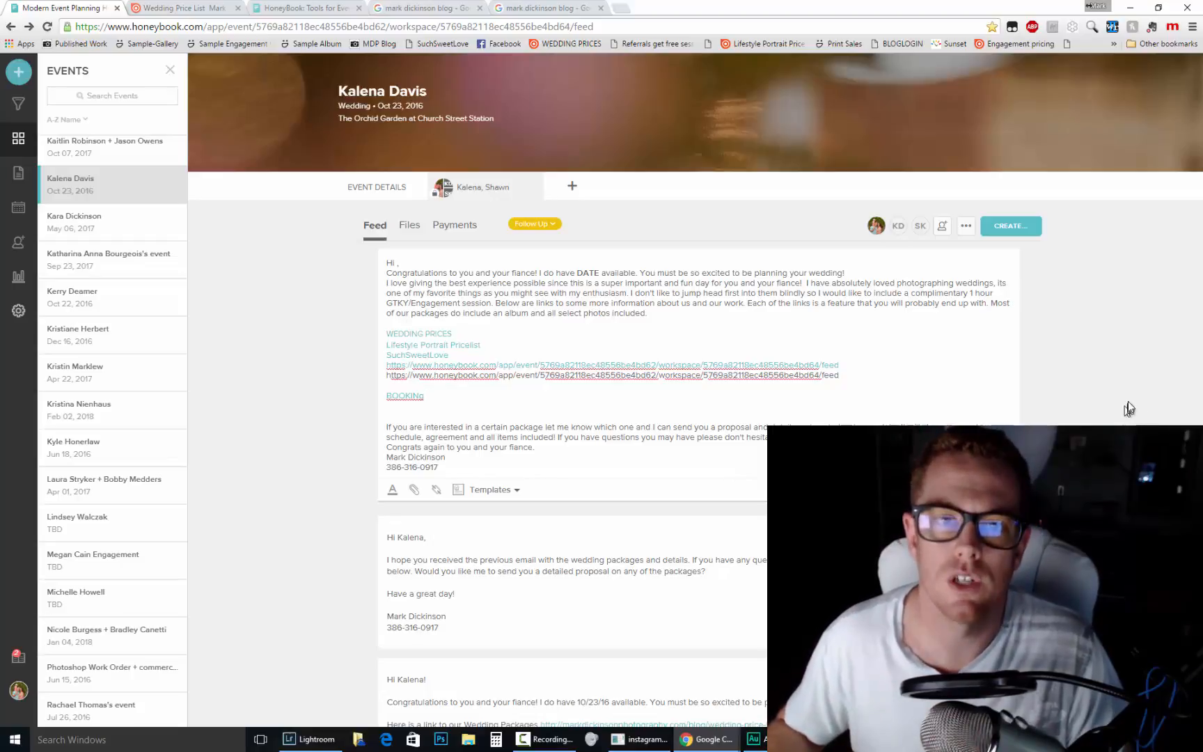